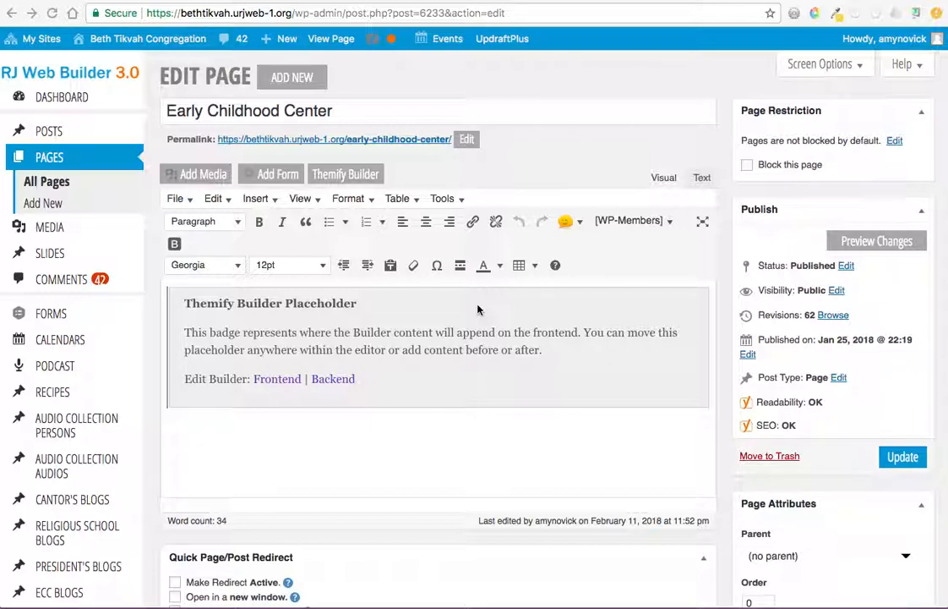
pyautogui.moveTo(369, 162)
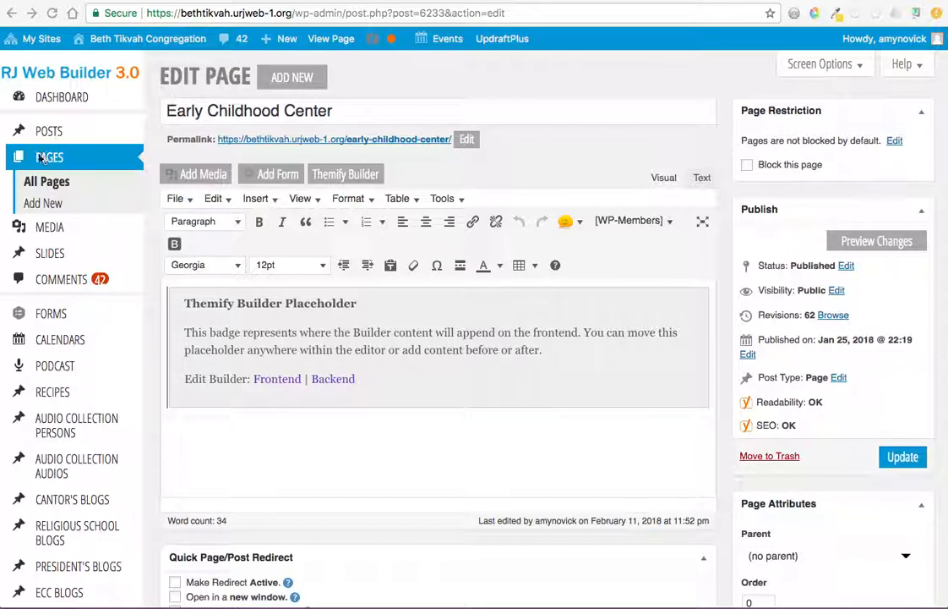
pyautogui.moveTo(48, 130)
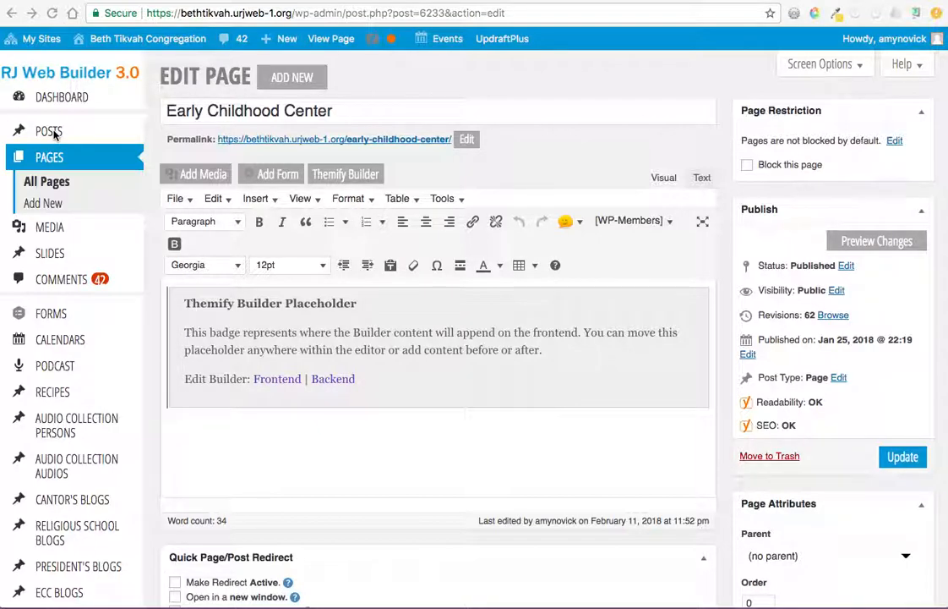
pyautogui.moveTo(47, 157)
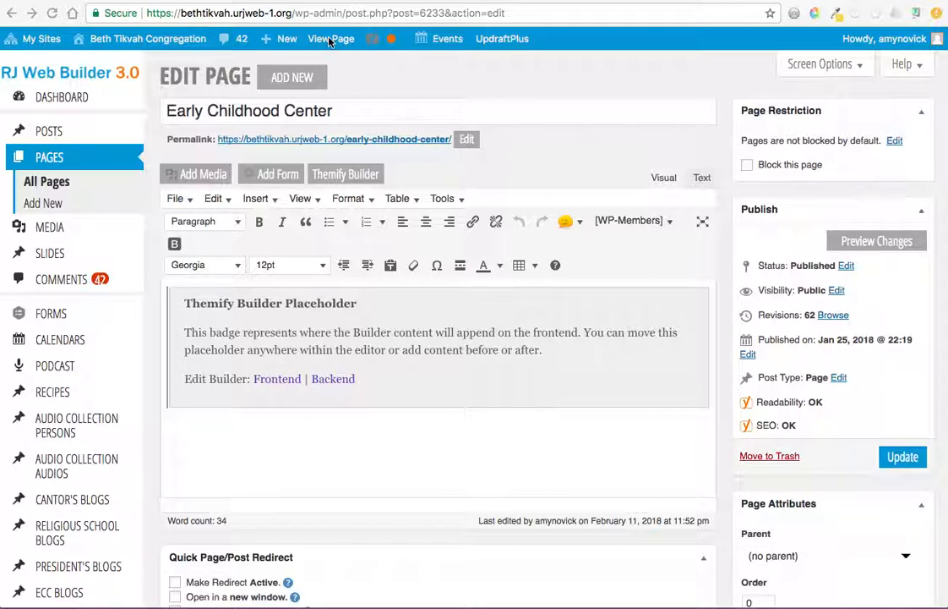
# - View the live Early Childhood Center page from the admin bar
pyautogui.click(331, 37)
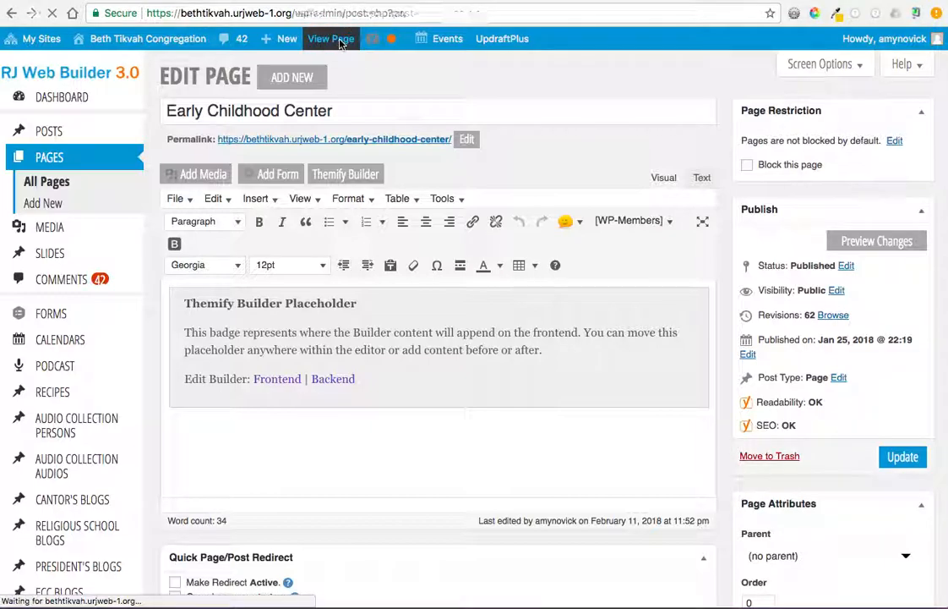
pyautogui.click(331, 38)
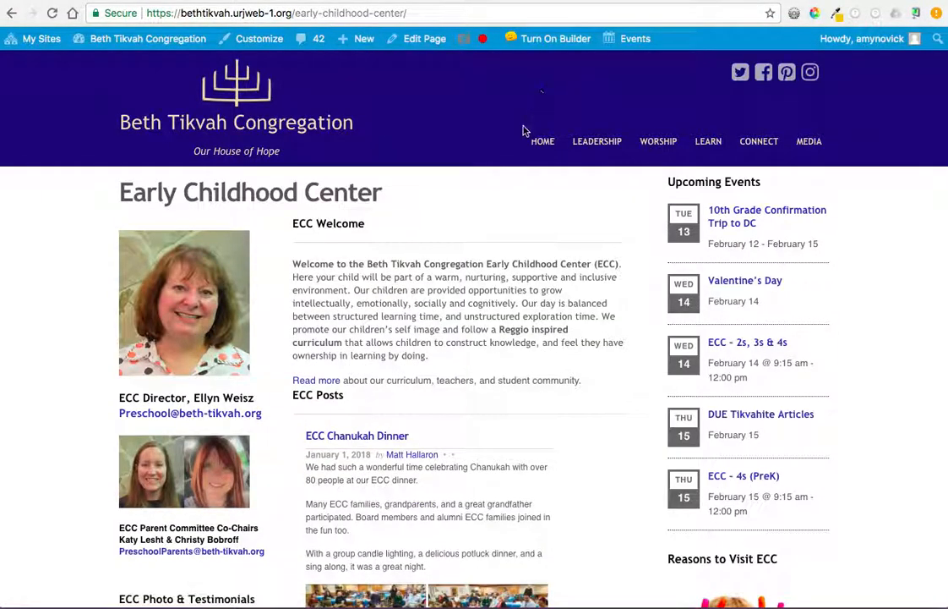
pyautogui.moveTo(424, 38)
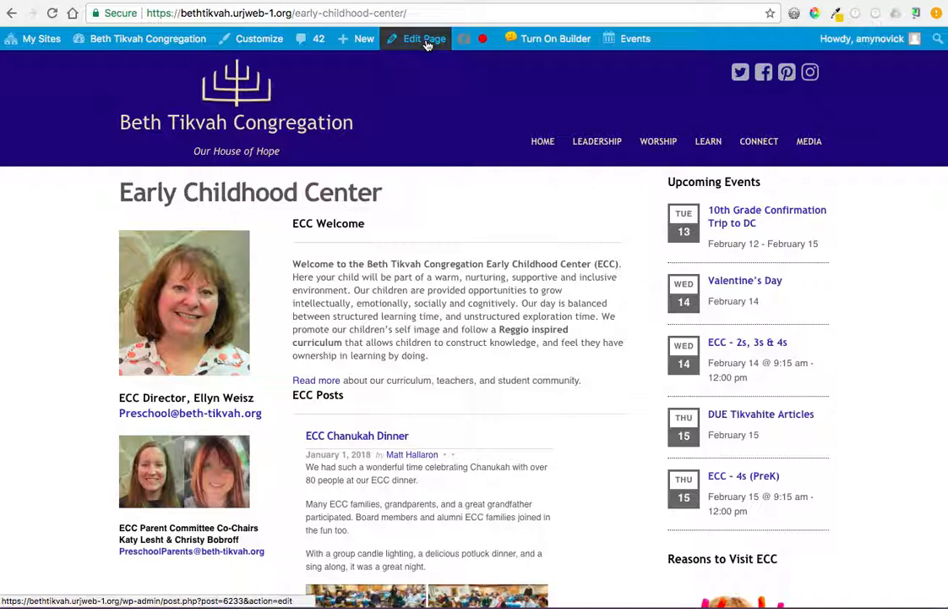
# - Return to the page's editor and launch the Themify Builder
pyautogui.click(424, 37)
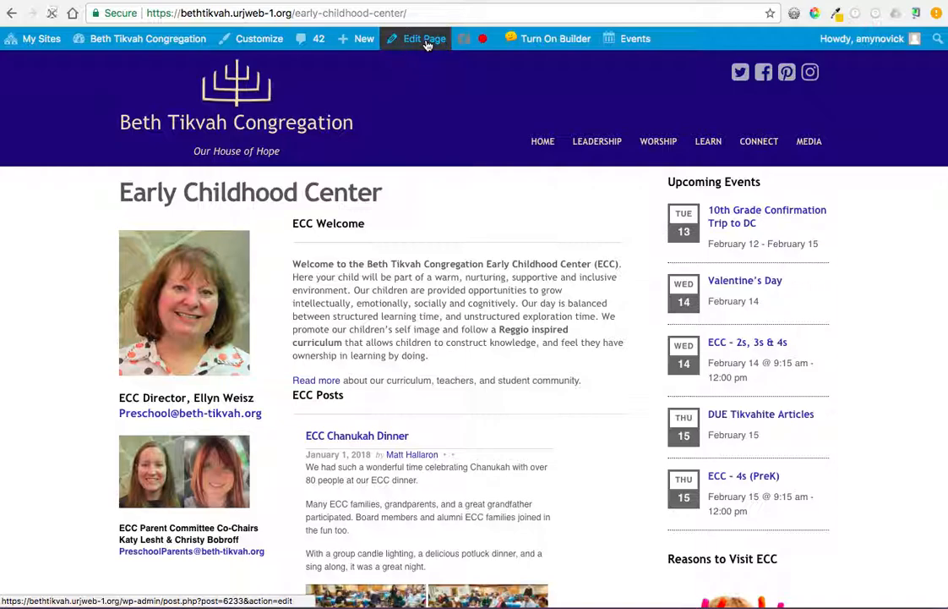
pyautogui.click(424, 37)
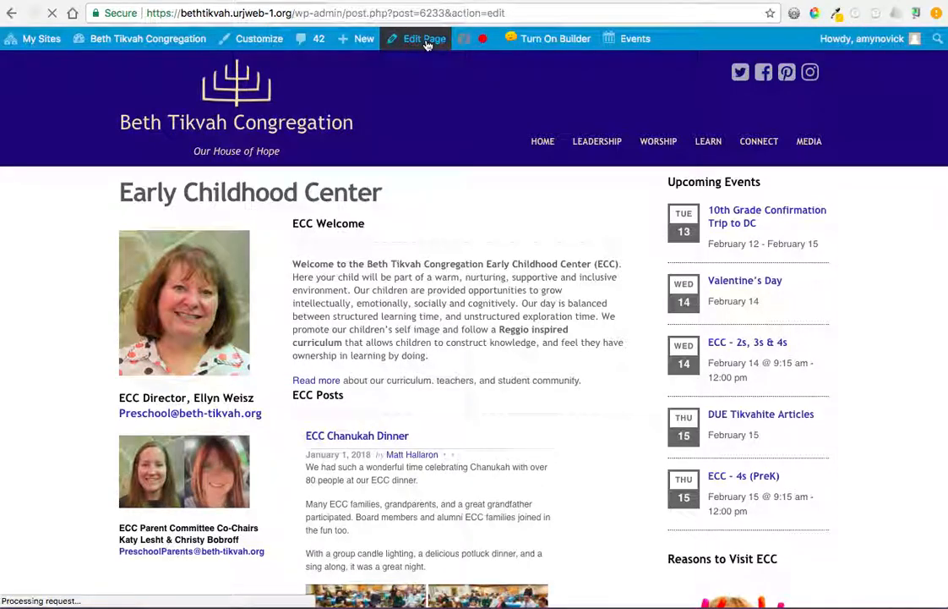
pyautogui.click(424, 37)
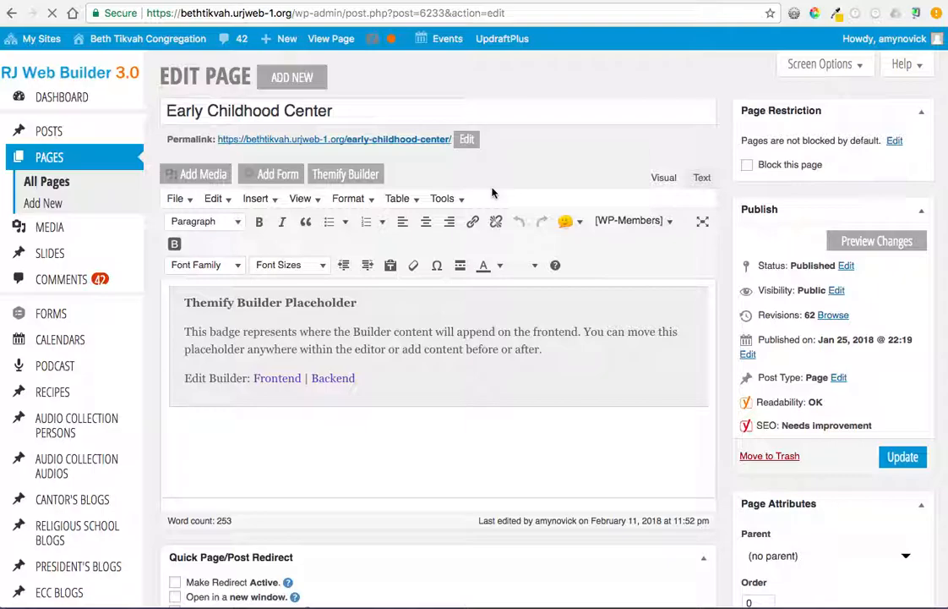
pyautogui.scroll(-3)
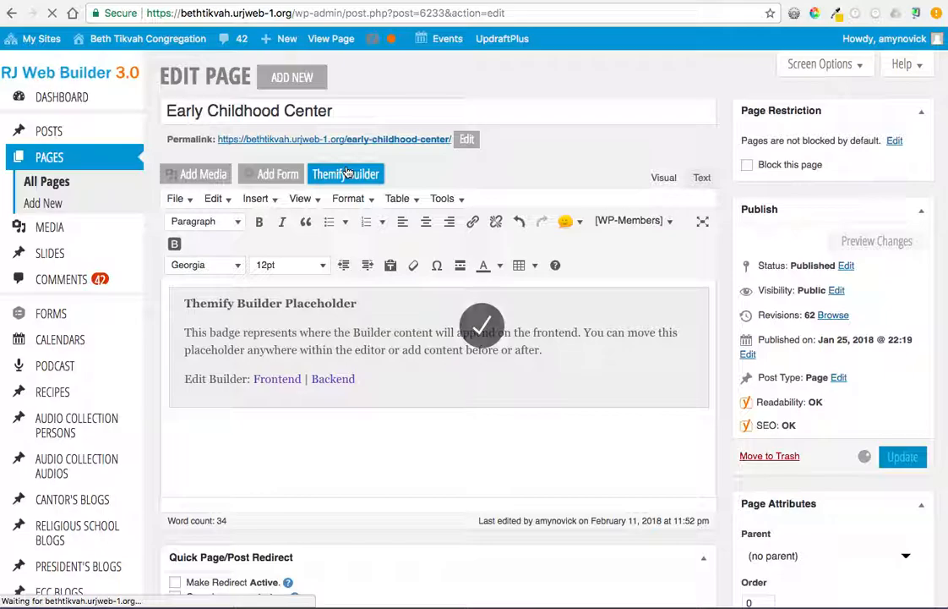
# - Switch the builder to frontend editing and start browsing the page's rows
pyautogui.click(345, 173)
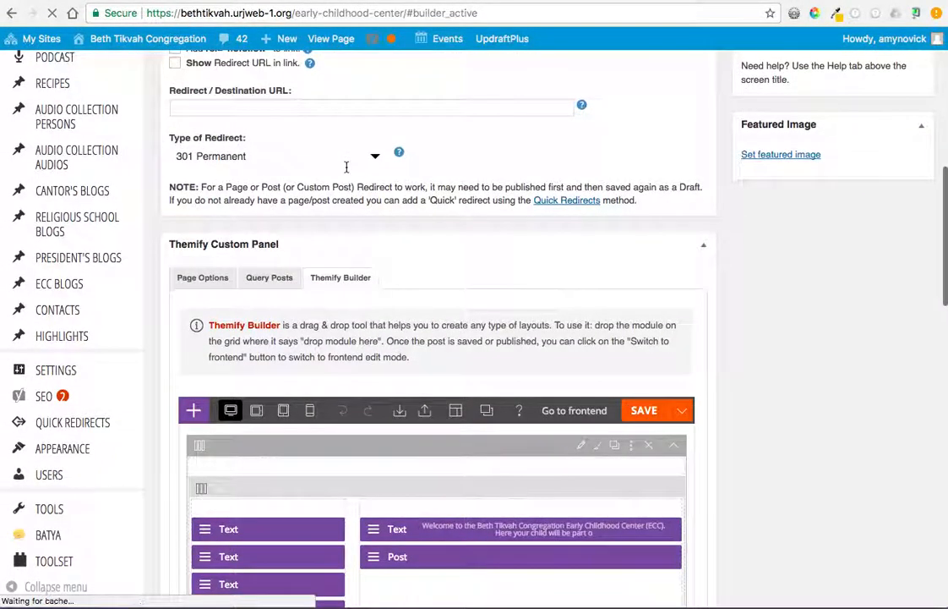
pyautogui.click(575, 411)
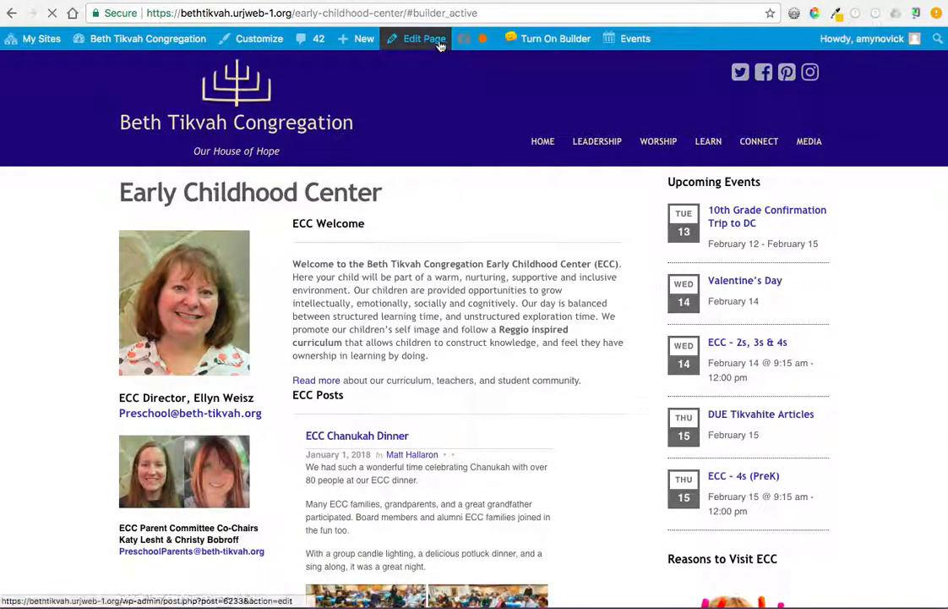
pyautogui.scroll(-3)
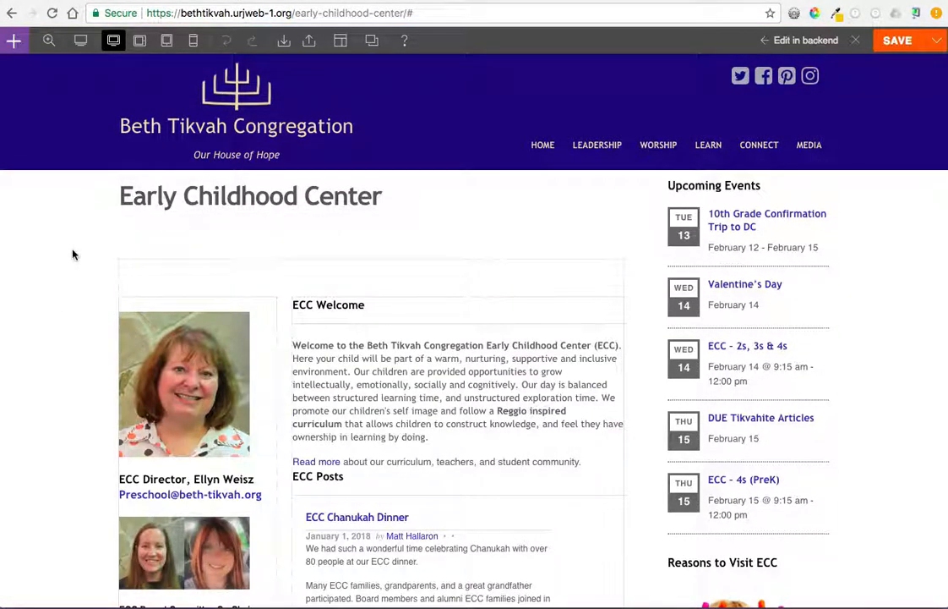
pyautogui.moveTo(98, 284)
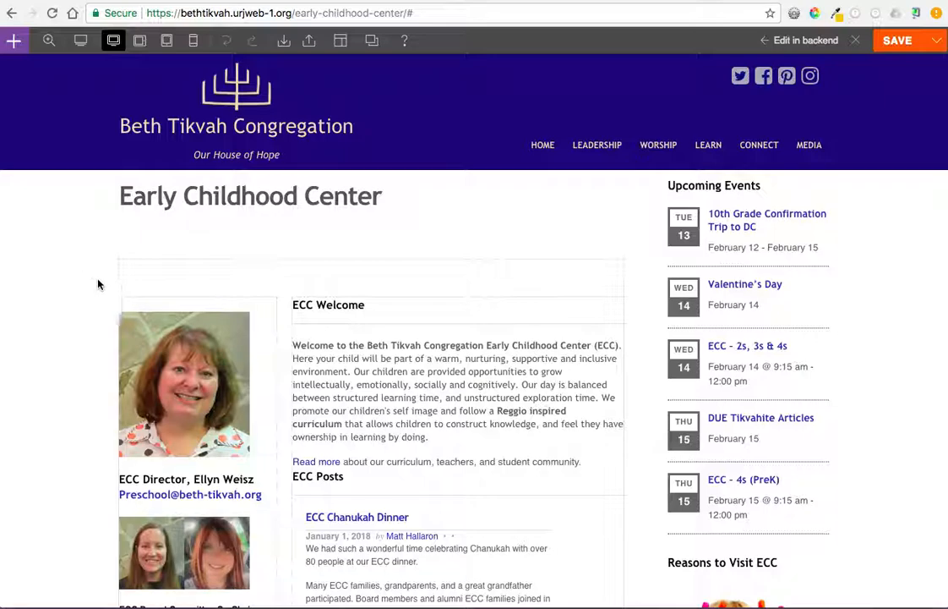
pyautogui.scroll(-3)
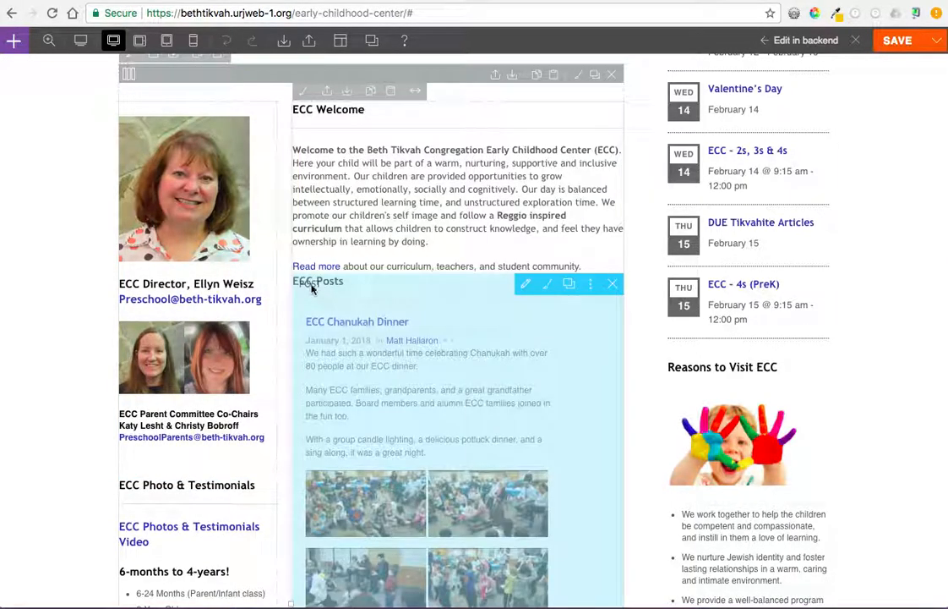
pyautogui.scroll(-3)
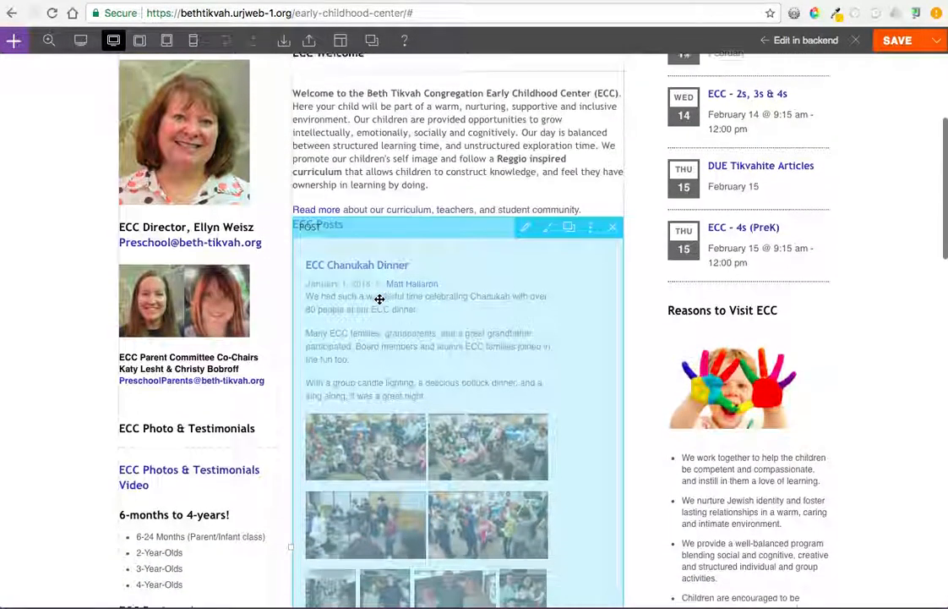
pyautogui.scroll(-3)
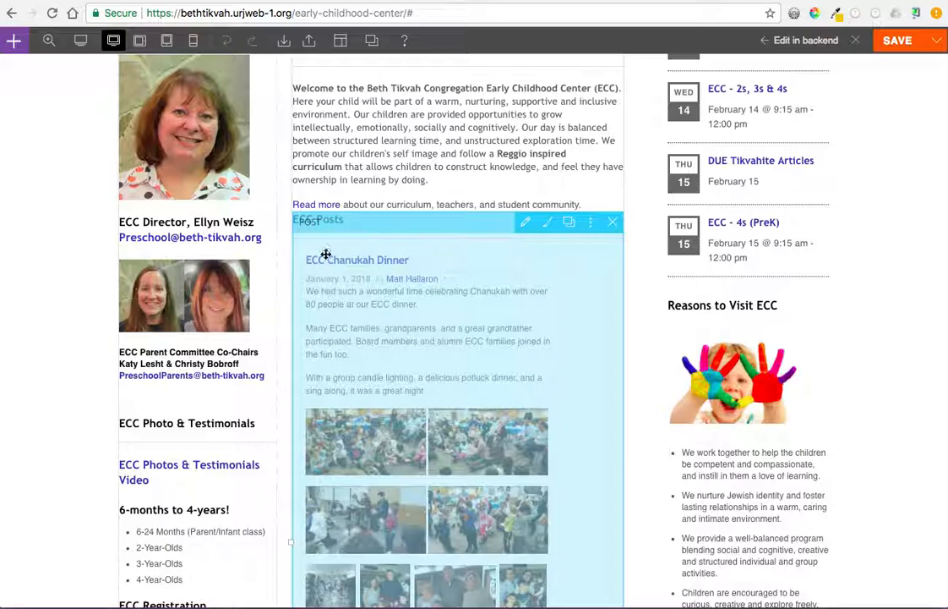
# - Scroll through the remaining modules to the bottom and back toward the top
pyautogui.scroll(-3)
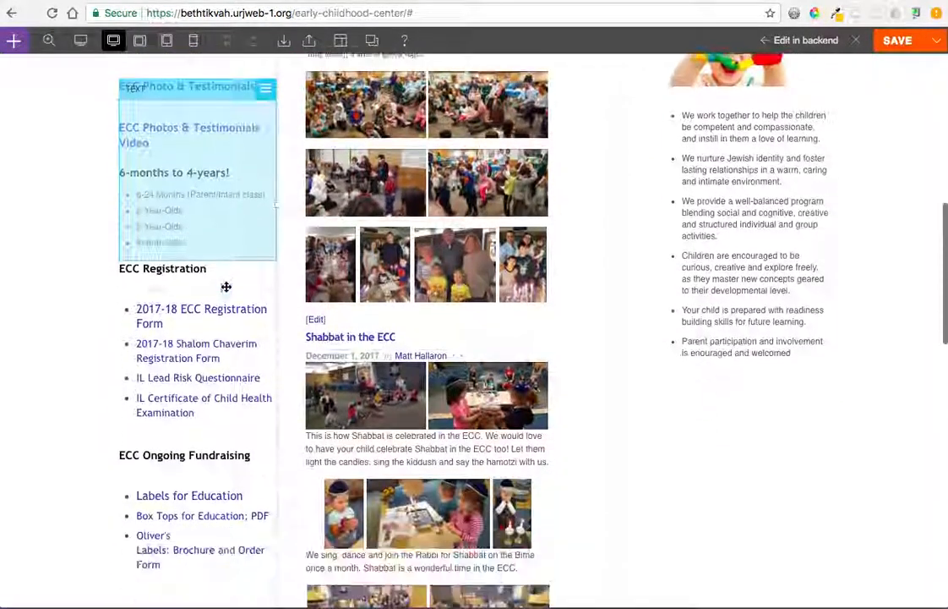
pyautogui.scroll(-3)
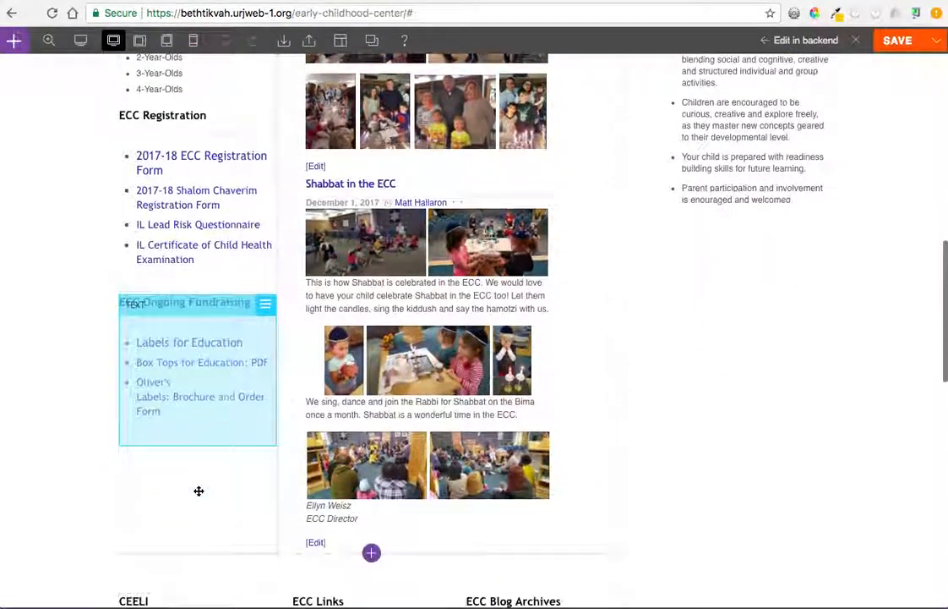
pyautogui.scroll(-3)
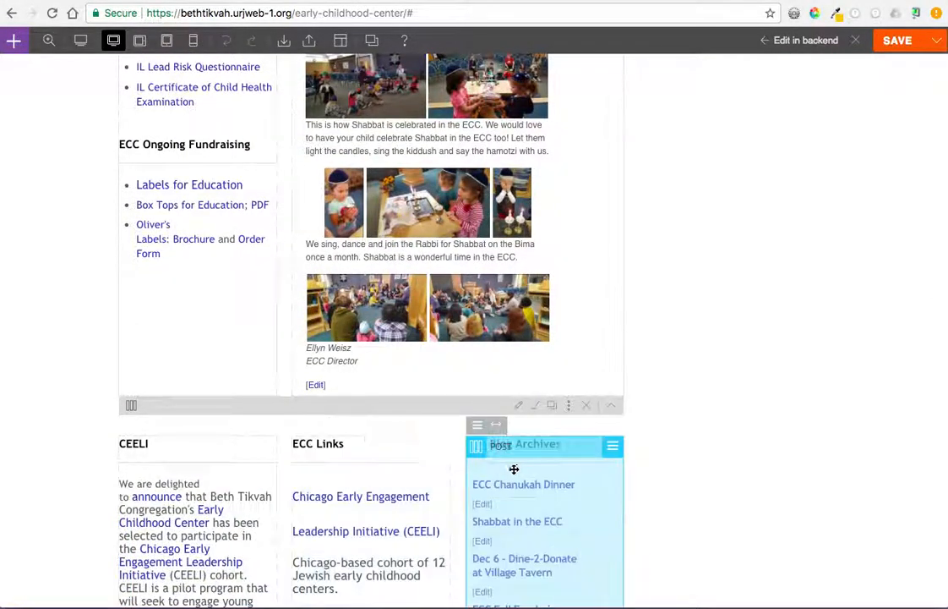
pyautogui.scroll(-3)
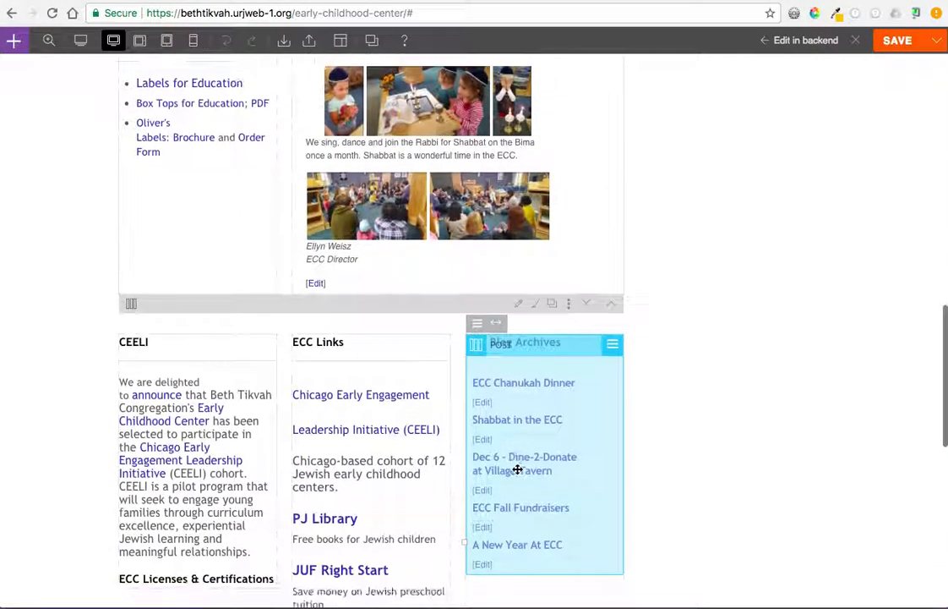
pyautogui.scroll(-3)
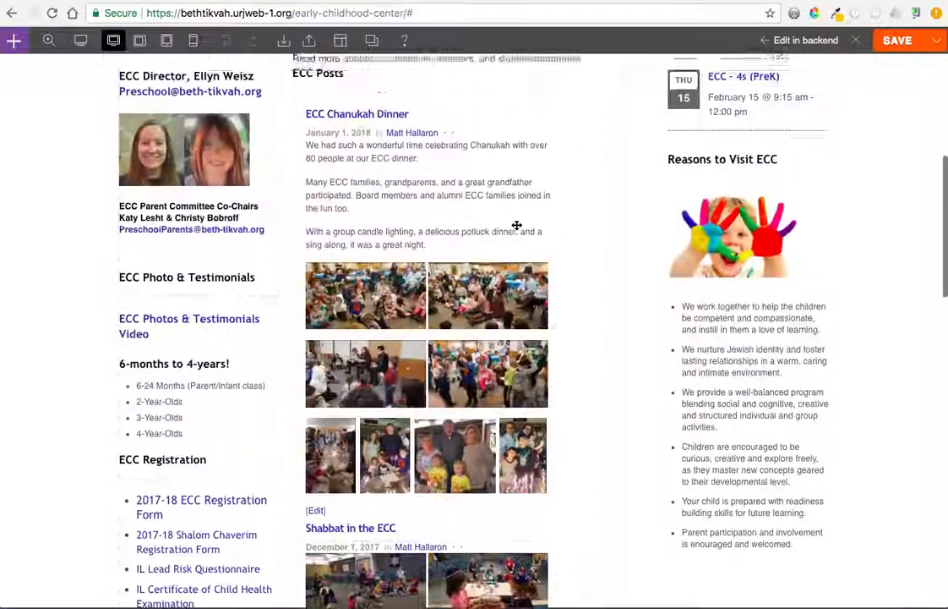
pyautogui.scroll(3)
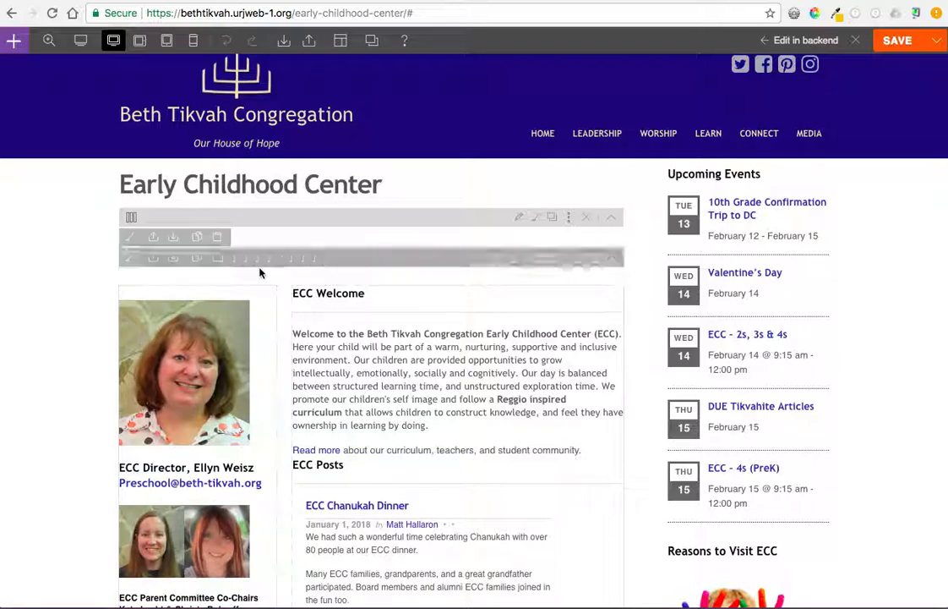
pyautogui.scroll(-3)
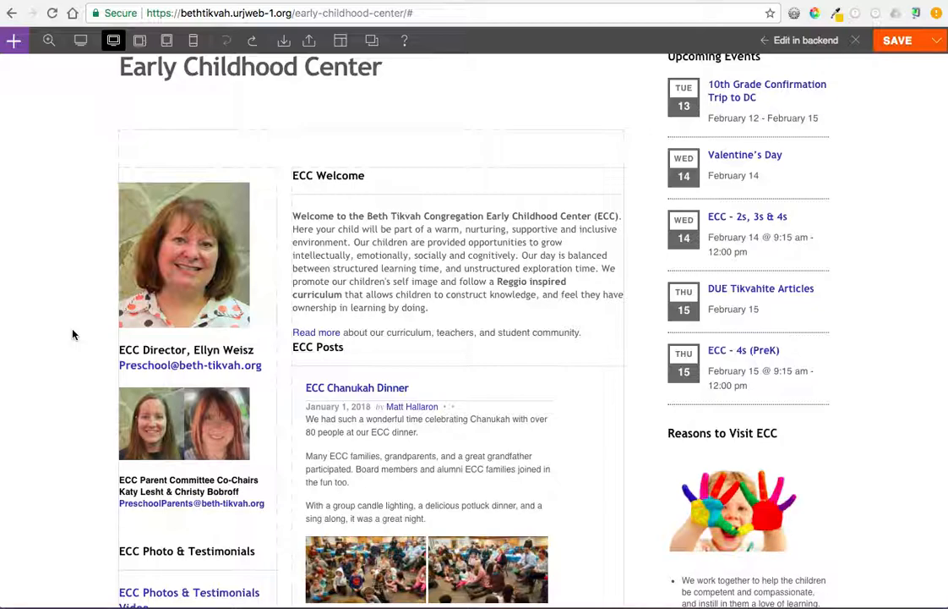
# - Use Edit in backend to return the page to the WordPress backend editor
pyautogui.scroll(-3)
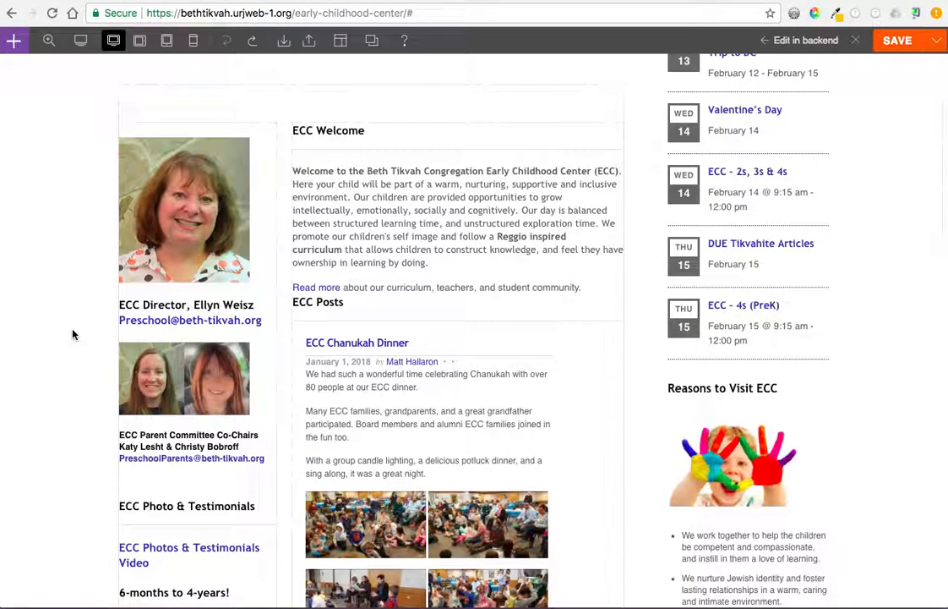
pyautogui.scroll(3)
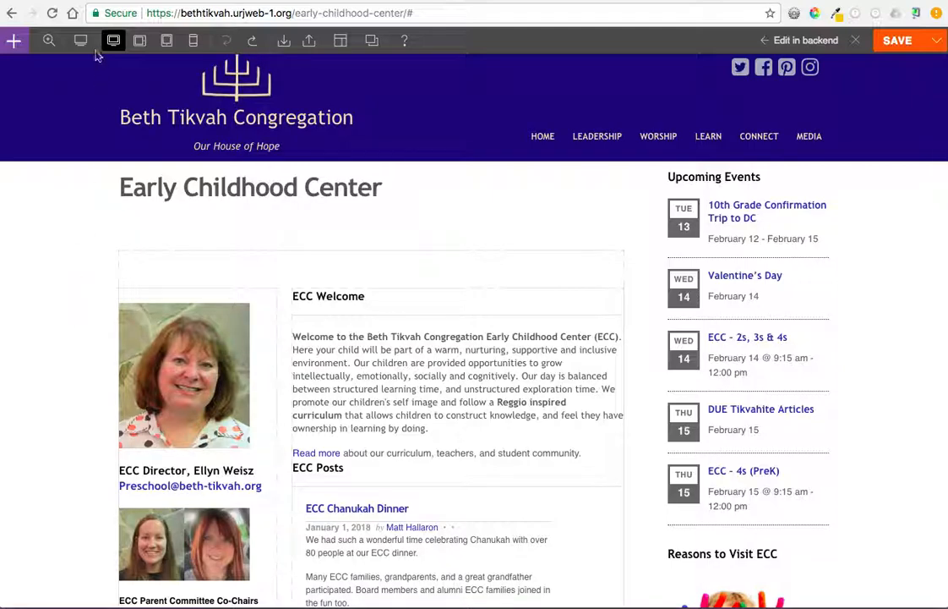
pyautogui.moveTo(798, 40)
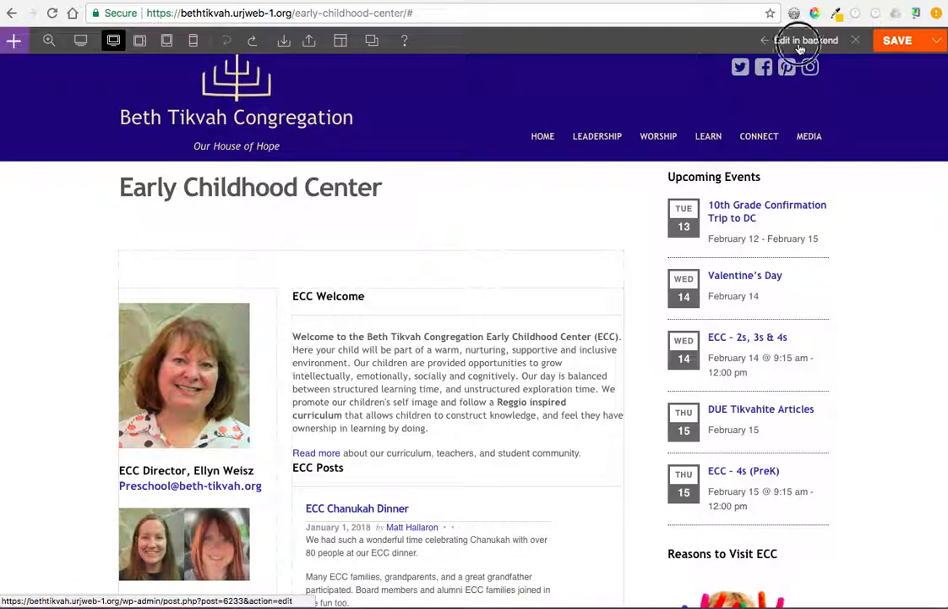
pyautogui.click(805, 41)
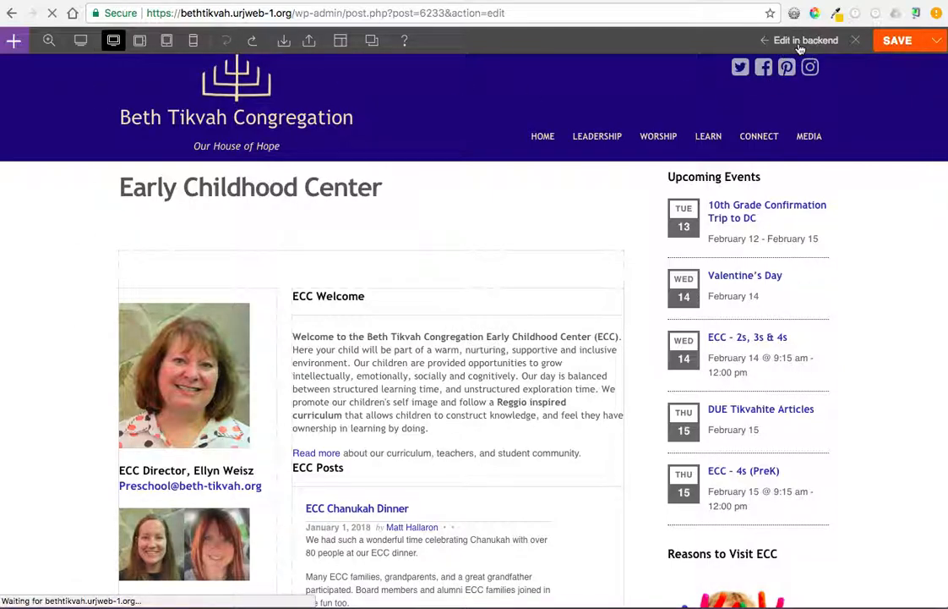
pyautogui.click(805, 41)
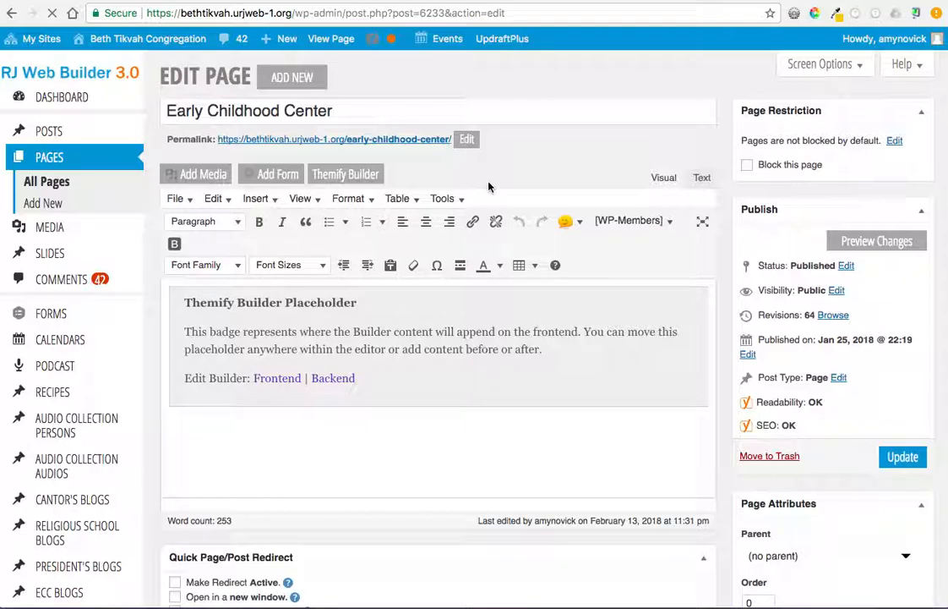
pyautogui.click(345, 174)
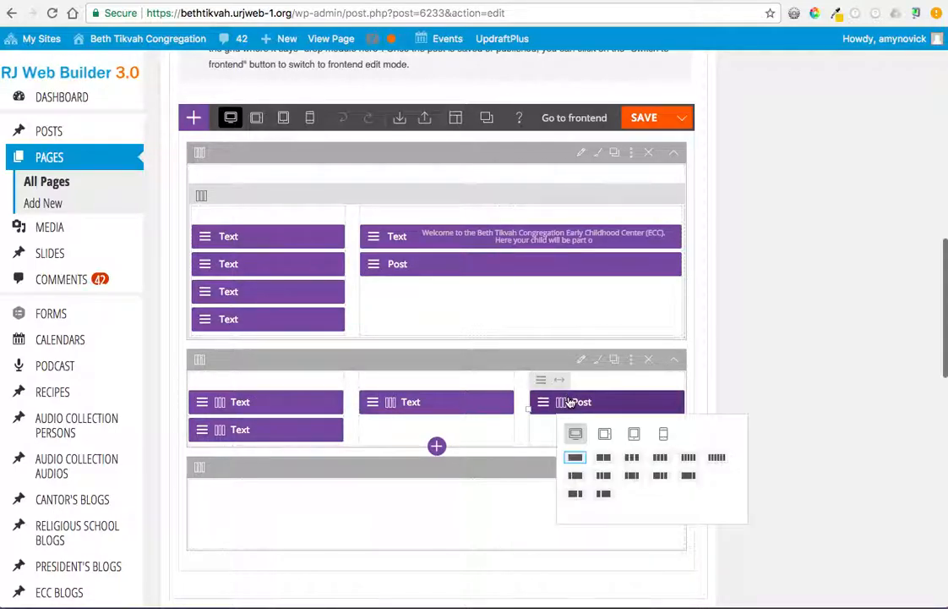
pyautogui.click(778, 382)
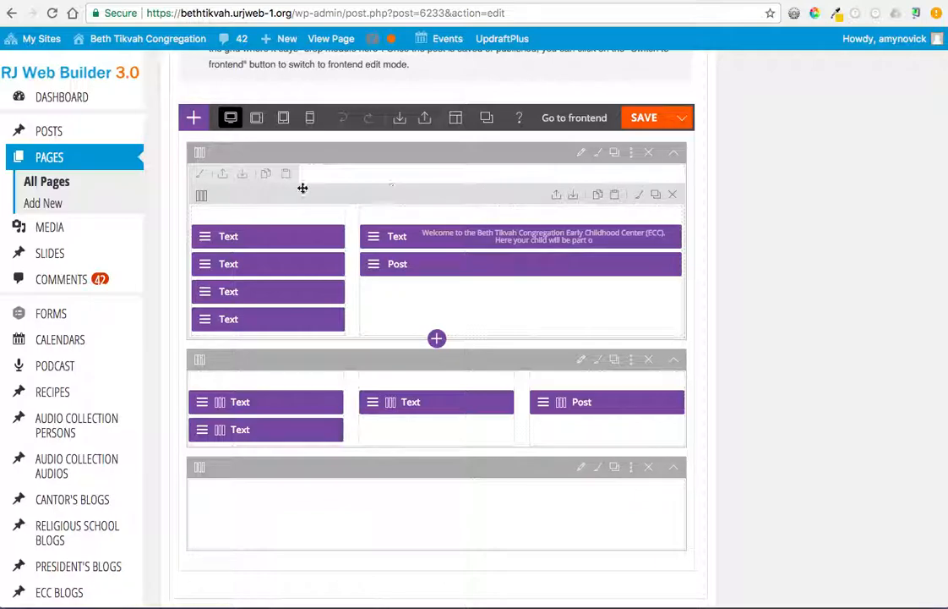
pyautogui.moveTo(260, 196)
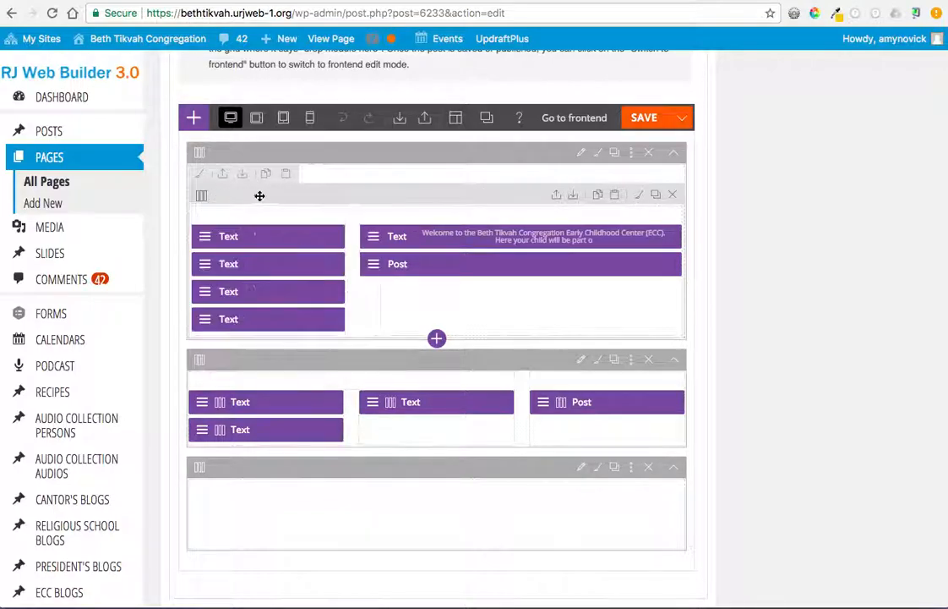
pyautogui.click(202, 196)
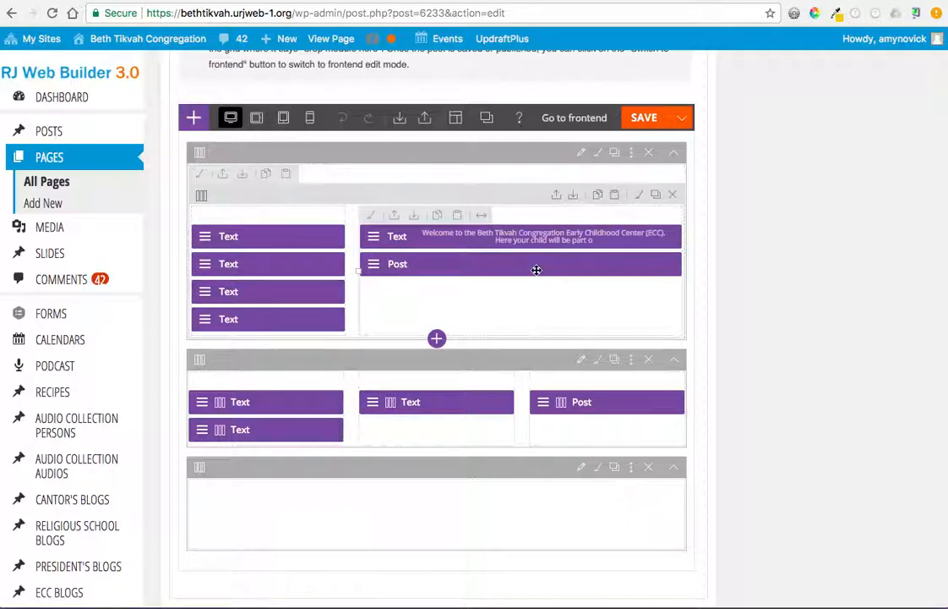
pyautogui.moveTo(296, 250)
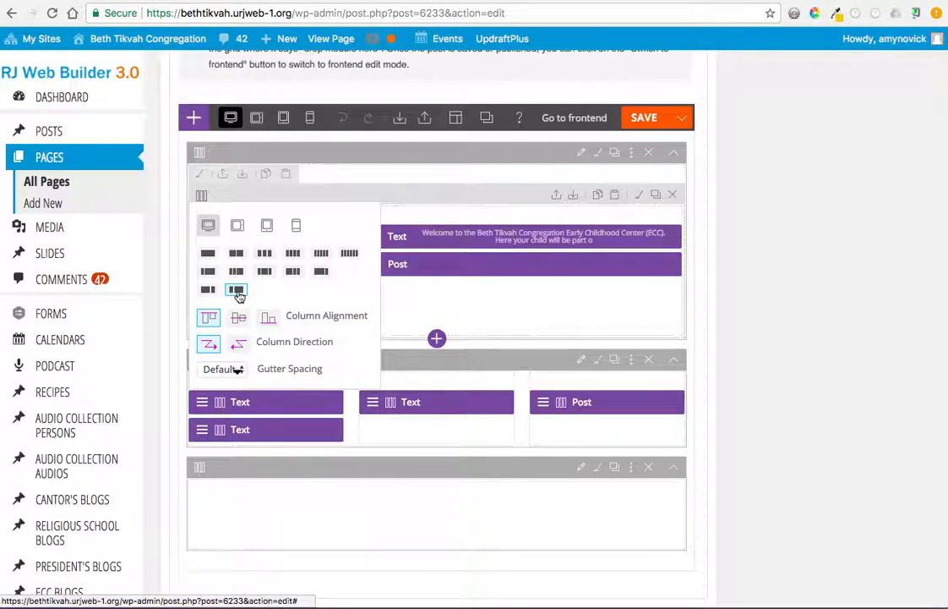
pyautogui.moveTo(208, 260)
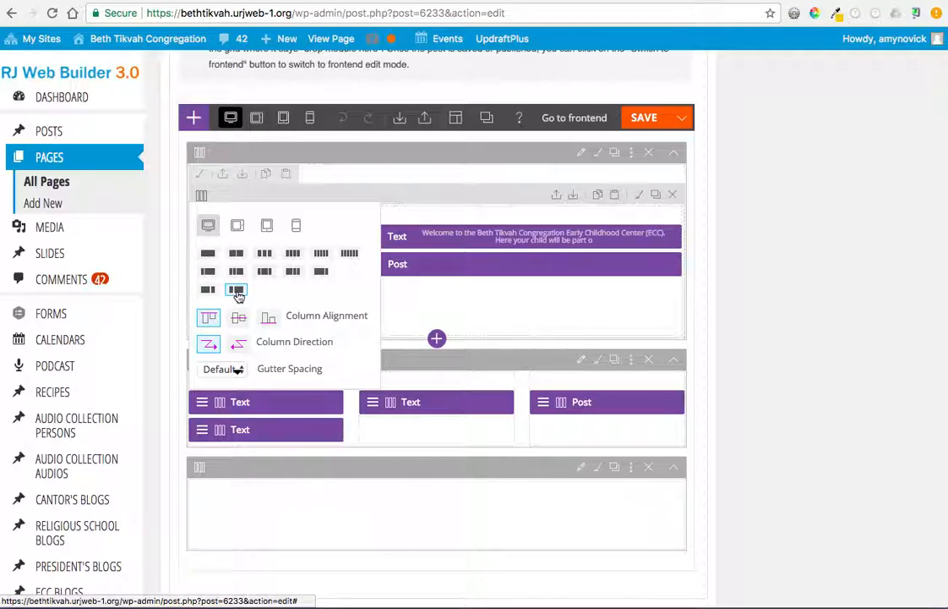
pyautogui.moveTo(264, 254)
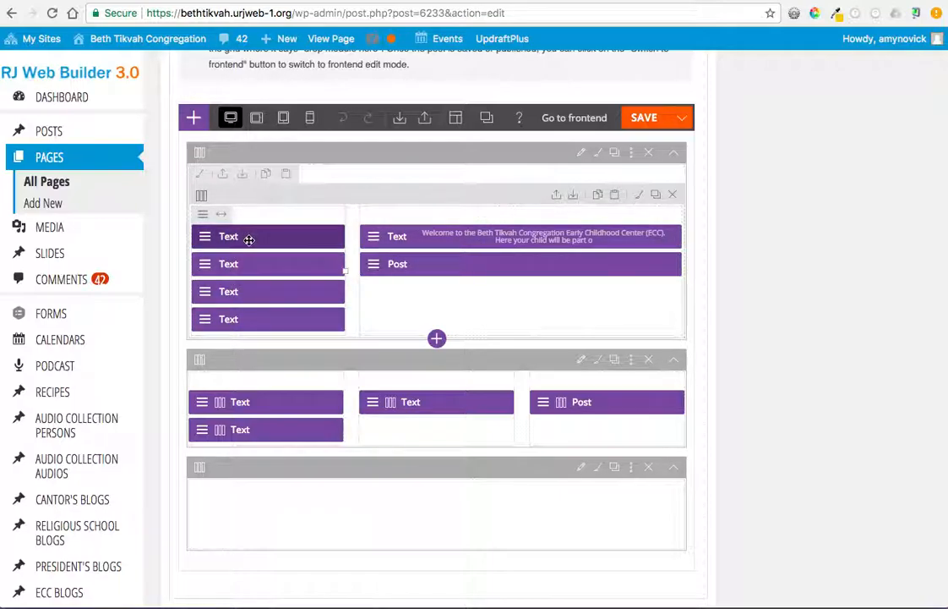
# - Open the module picker below the first row and browse the available module types
pyautogui.click(436, 338)
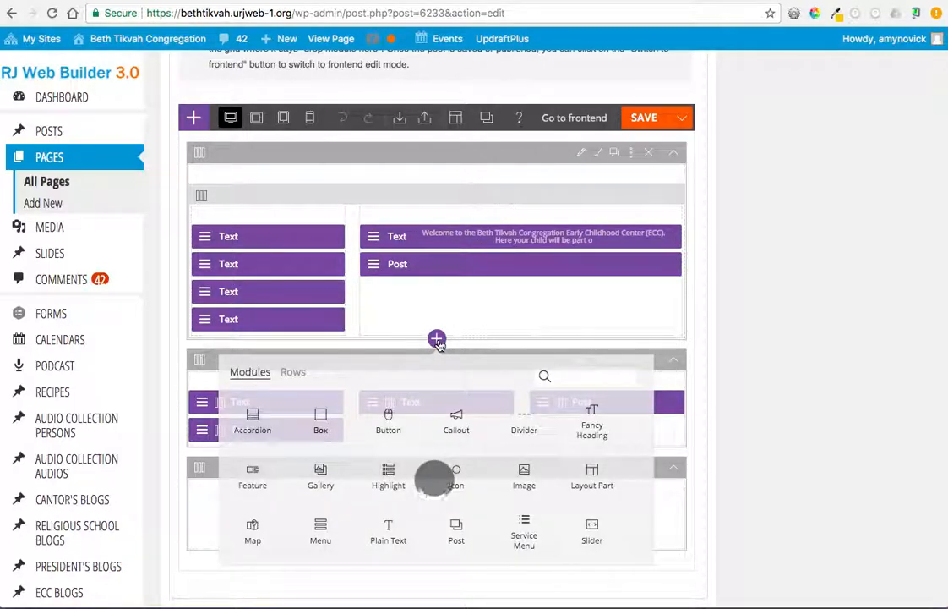
pyautogui.scroll(-3)
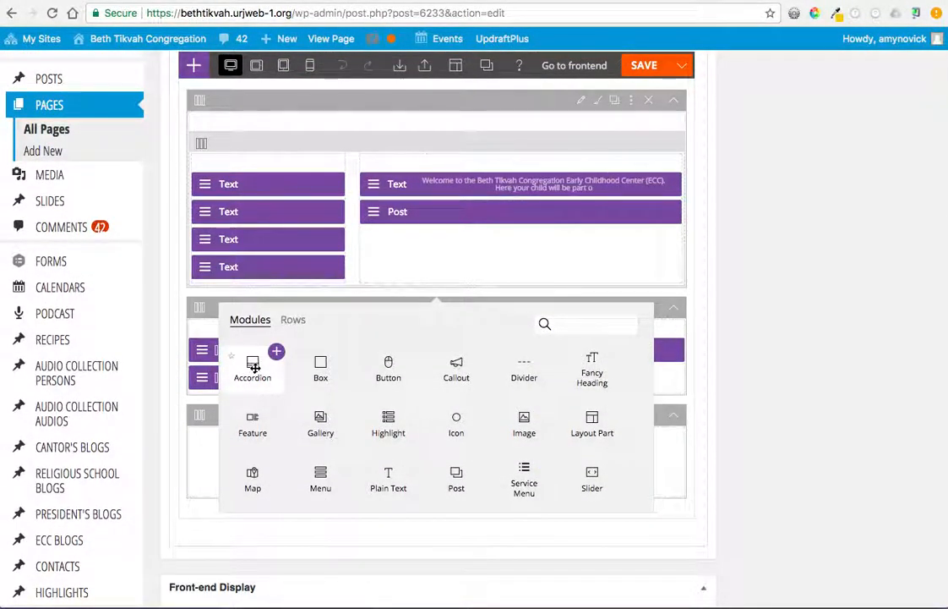
pyautogui.moveTo(321, 368)
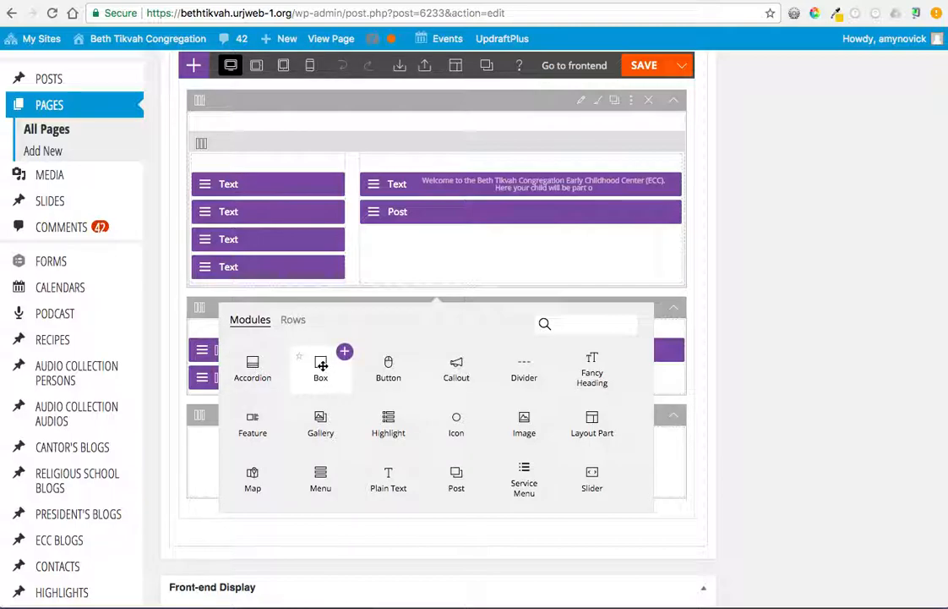
pyautogui.scroll(-3)
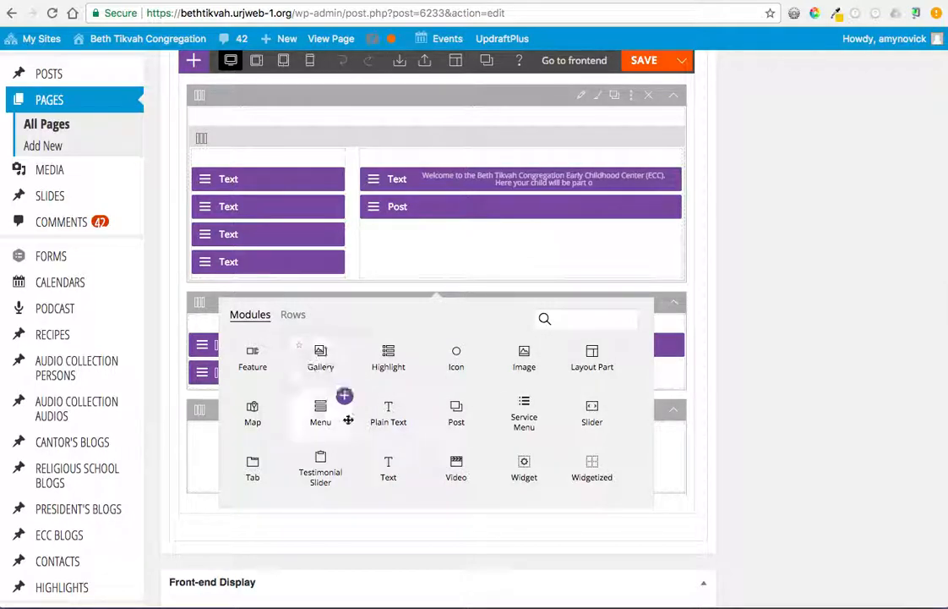
pyautogui.moveTo(389, 470)
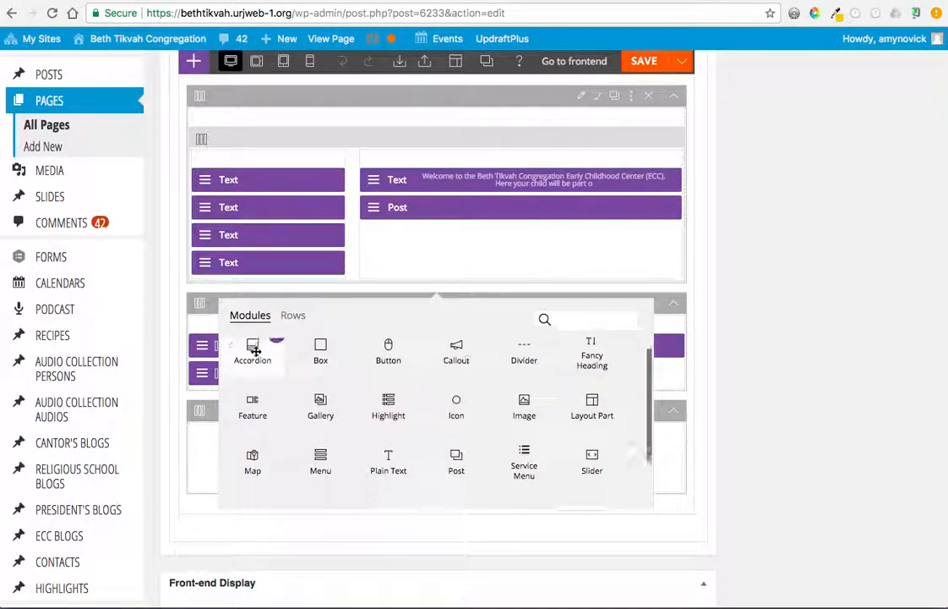
pyautogui.scroll(-3)
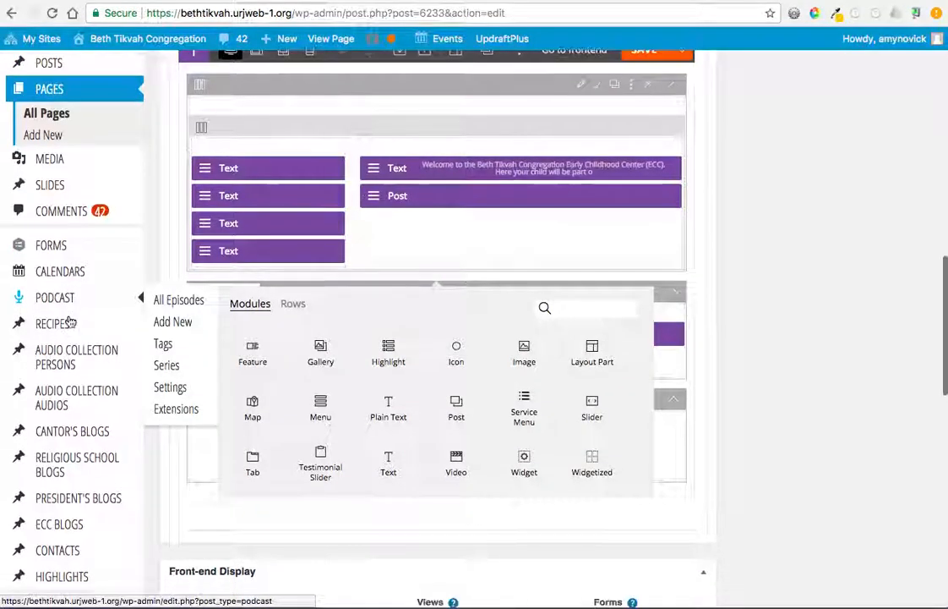
pyautogui.scroll(-3)
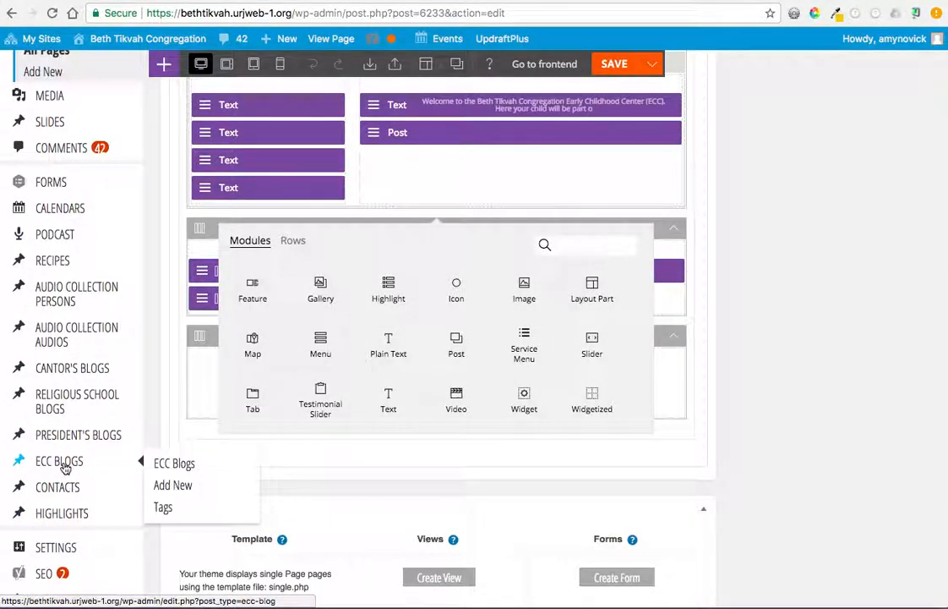
pyautogui.moveTo(88, 448)
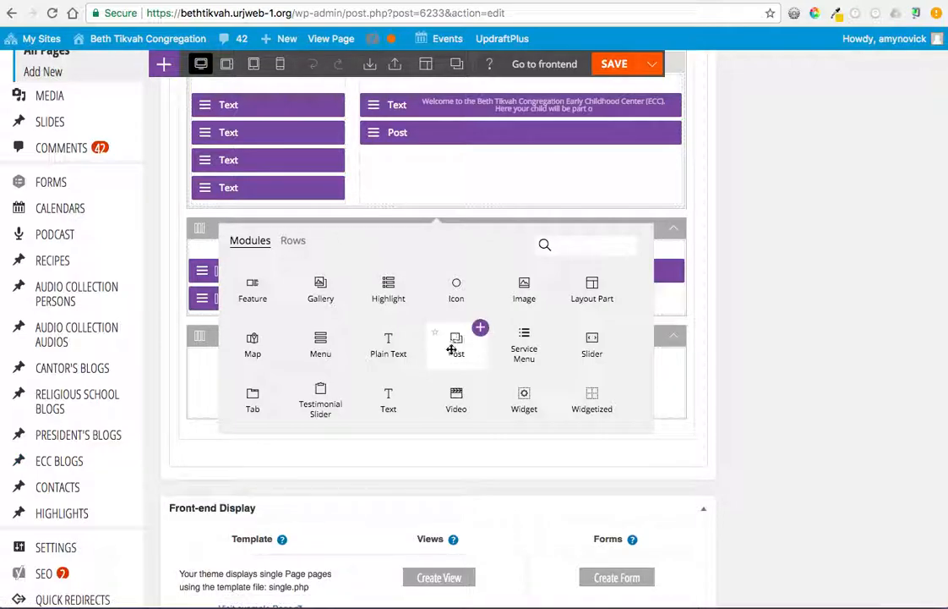
pyautogui.moveTo(456, 342)
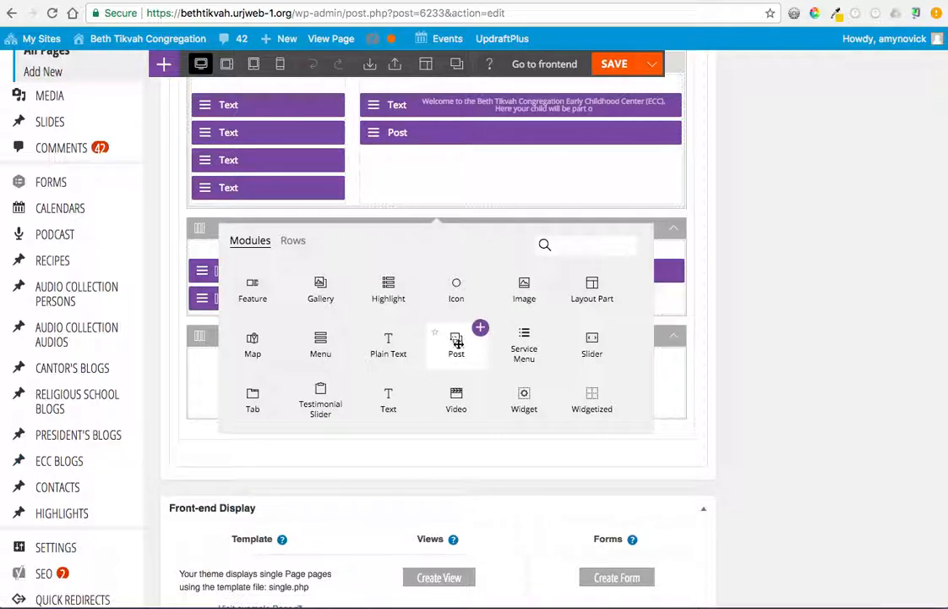
# - Edit the ECC Welcome text module, viewing it in Visual mode and its Styling options
pyautogui.click(396, 105)
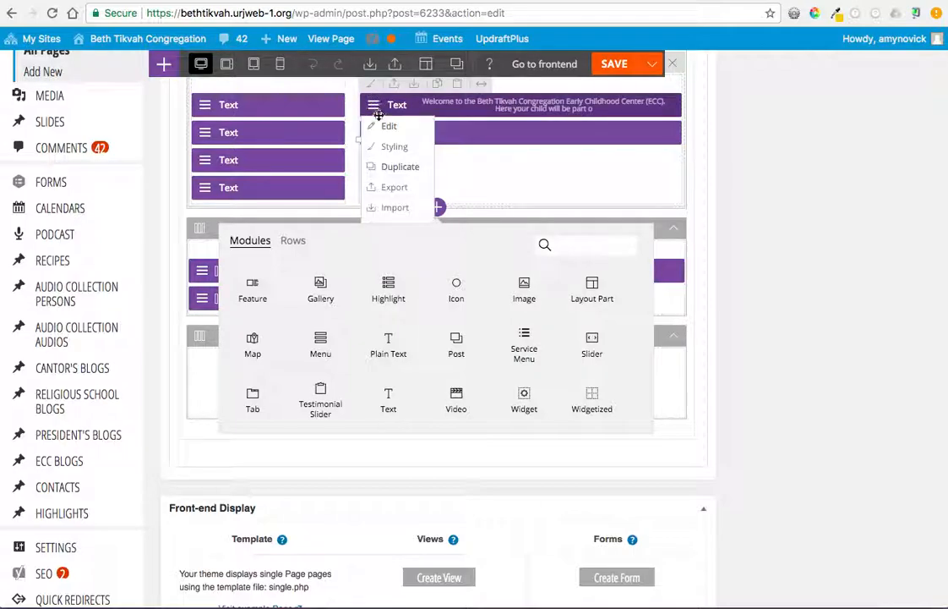
pyautogui.click(389, 125)
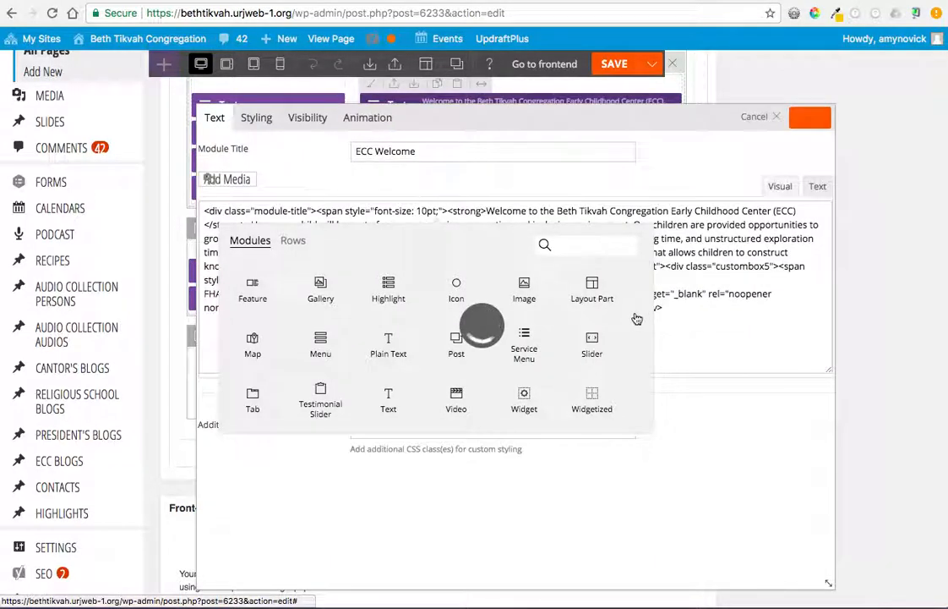
pyautogui.click(780, 186)
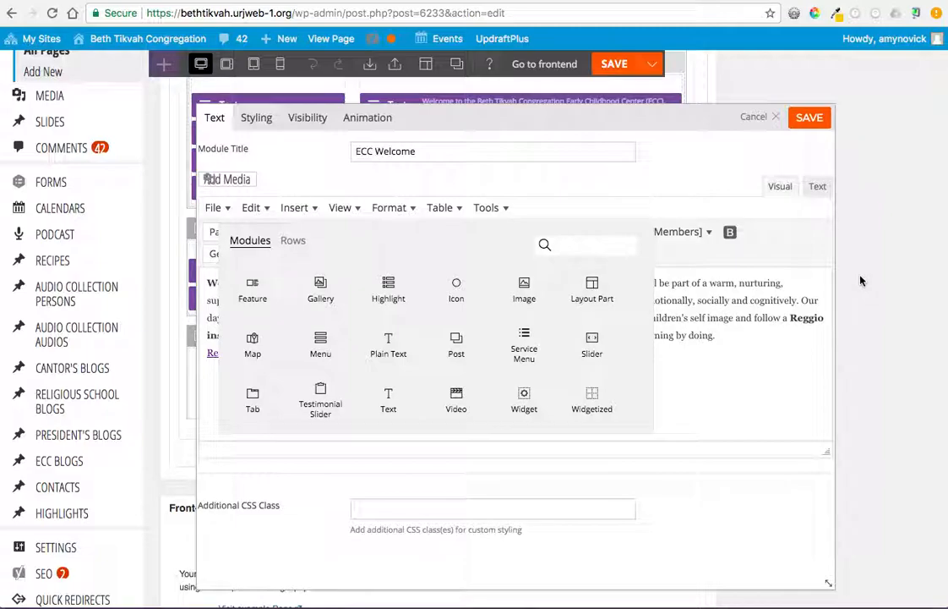
pyautogui.moveTo(218, 255)
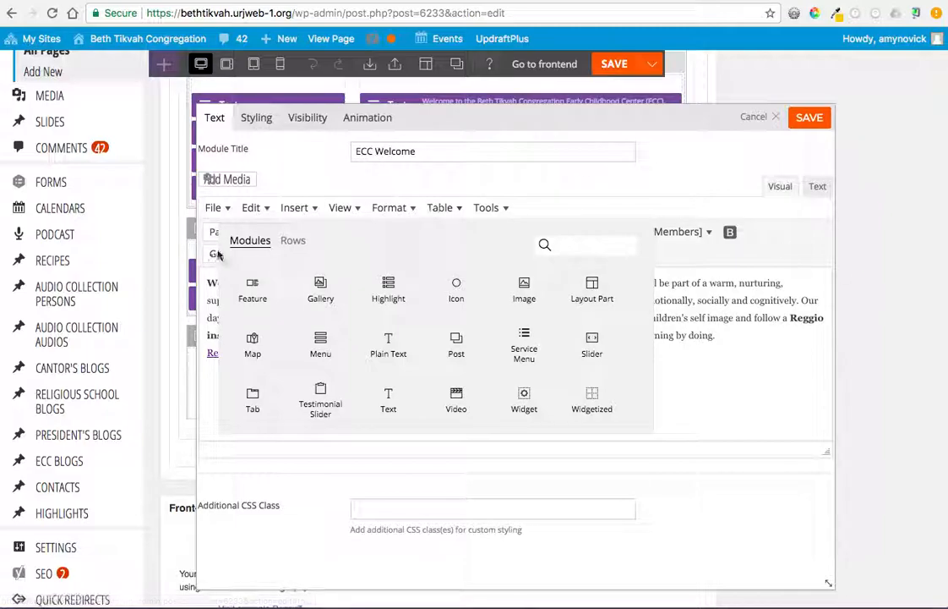
pyautogui.click(257, 118)
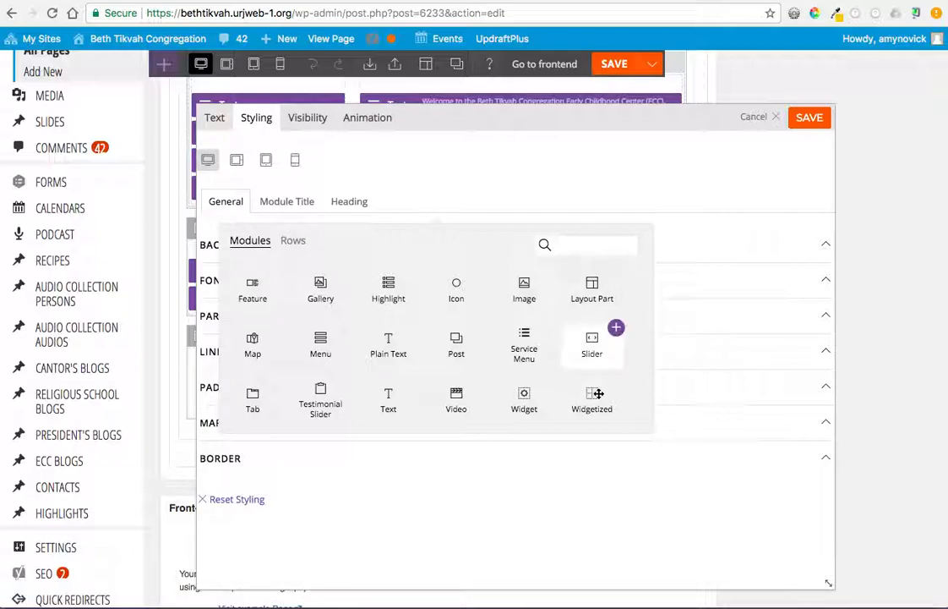
pyautogui.moveTo(254, 290)
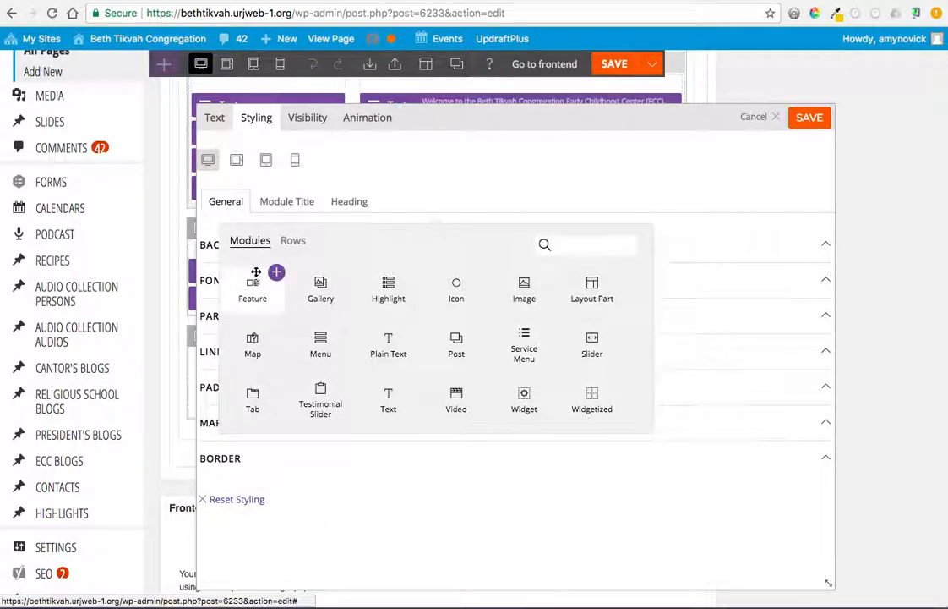
pyautogui.moveTo(643, 233)
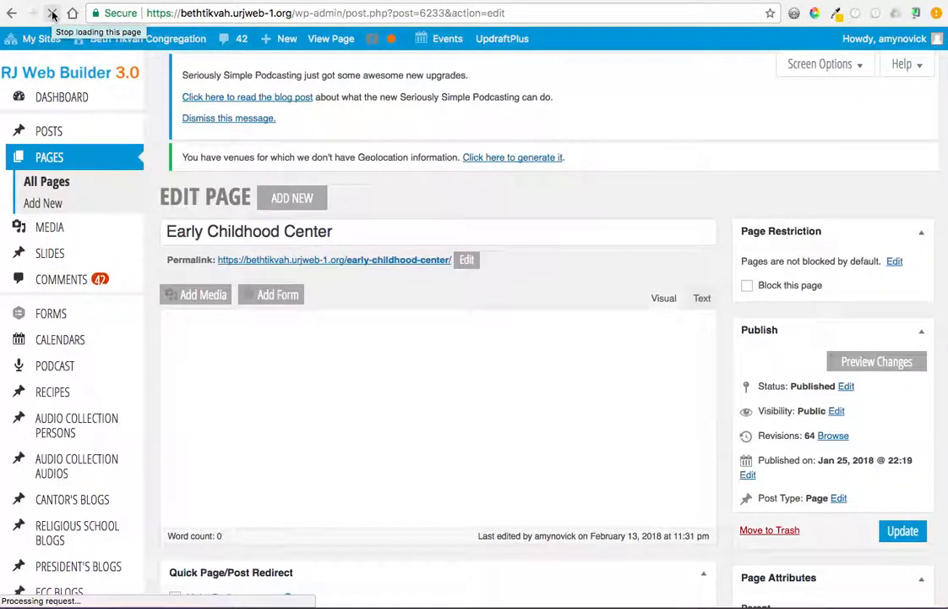
# - Scroll through the Pages sheet of the 2018 WordPress Website Tasks spreadsheet
pyautogui.scroll(-3)
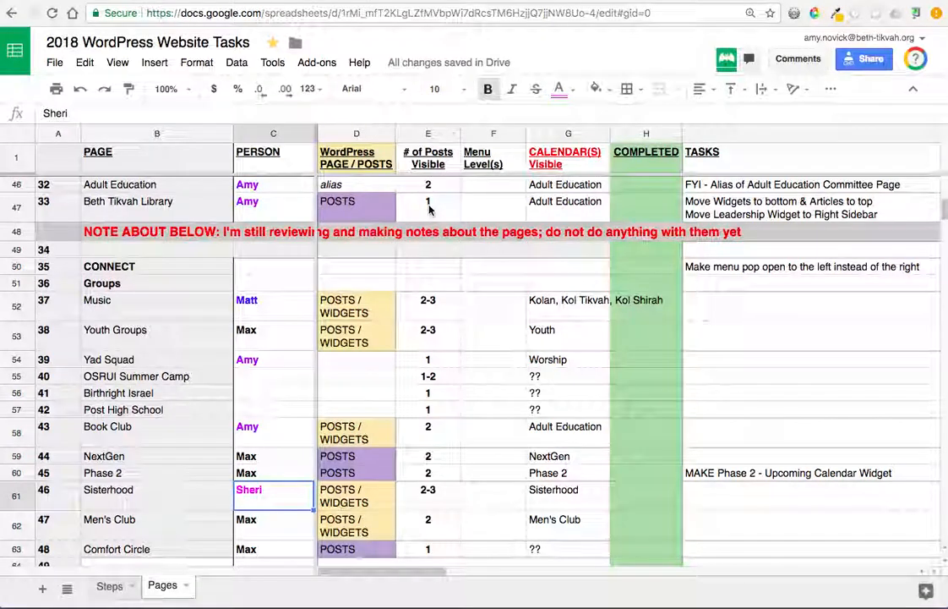
pyautogui.scroll(-3)
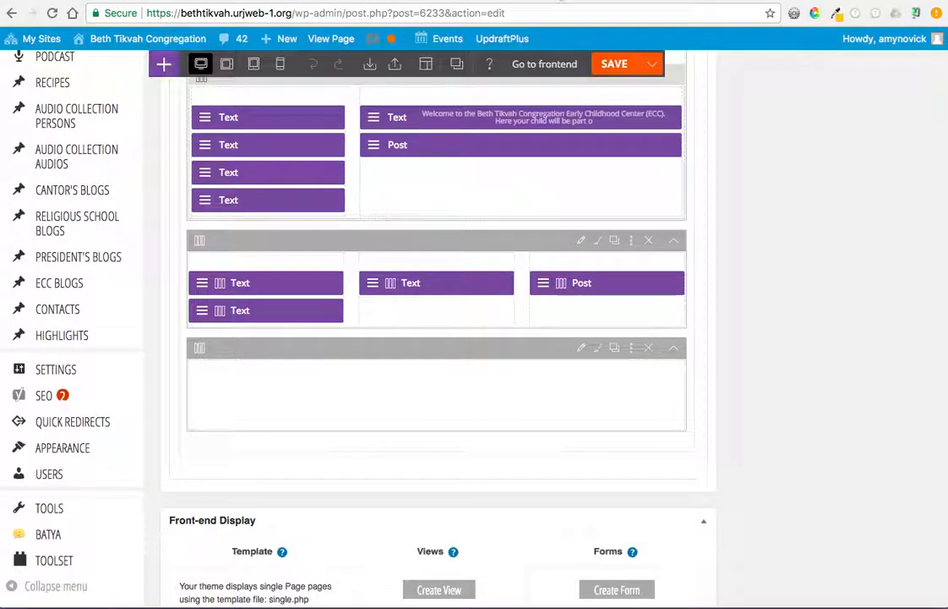
# - Reopen the ECC Welcome module settings in Visual mode and check its visibility and animation options
pyautogui.scroll(3)
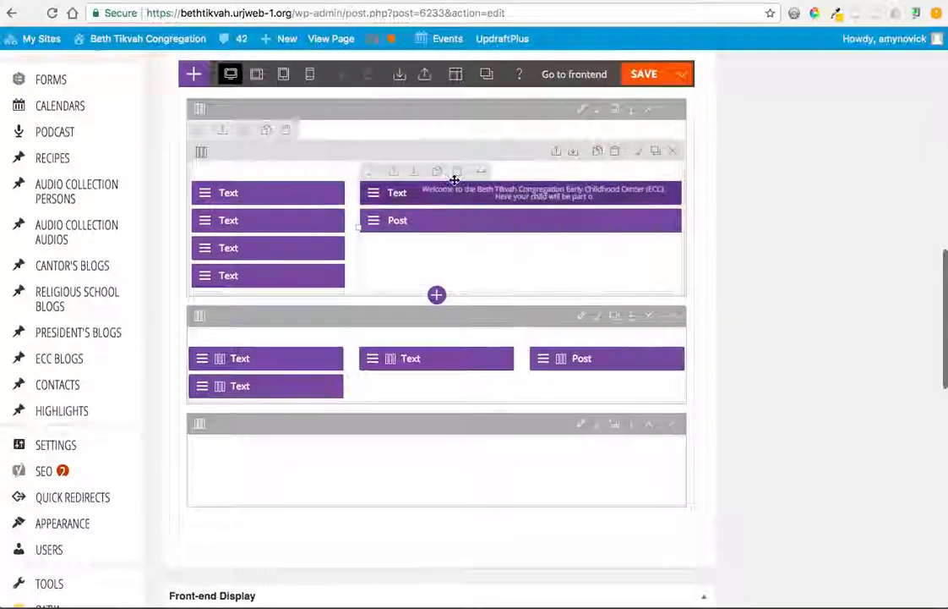
pyautogui.scroll(3)
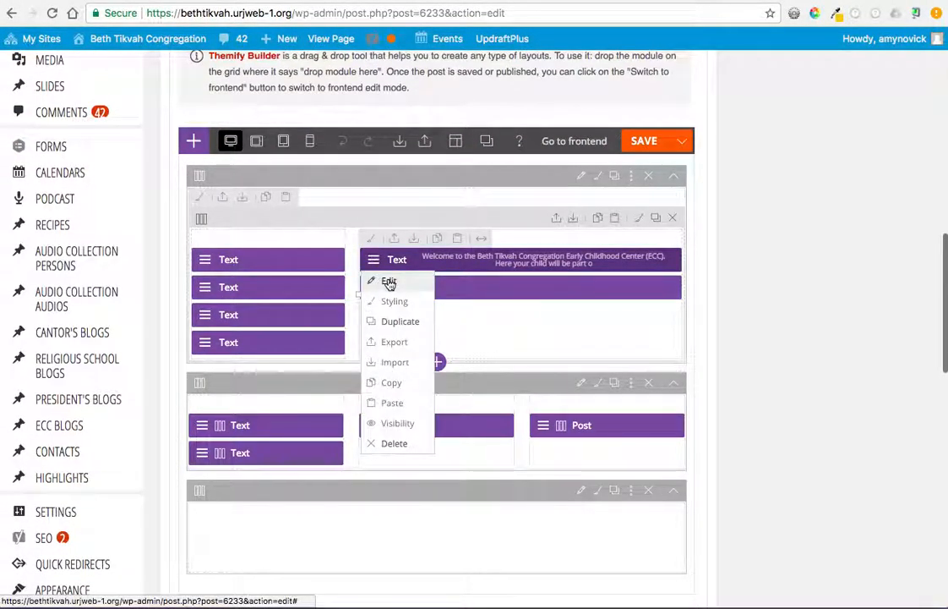
pyautogui.click(389, 281)
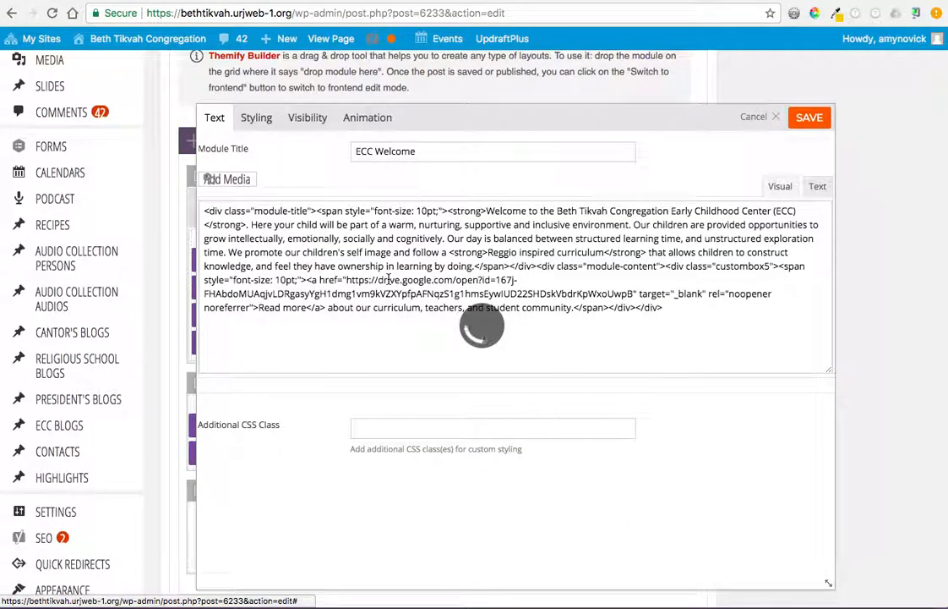
pyautogui.click(779, 186)
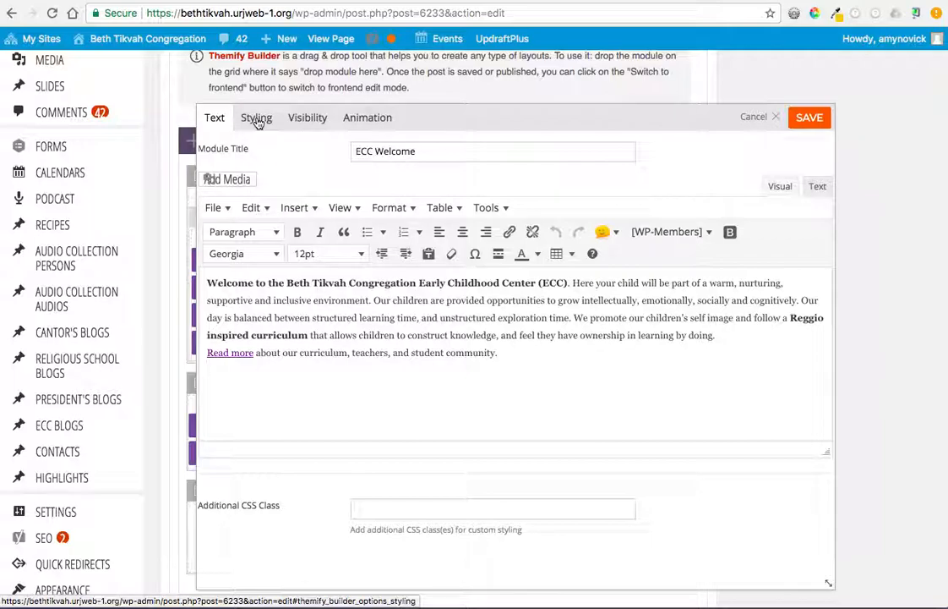
pyautogui.click(307, 119)
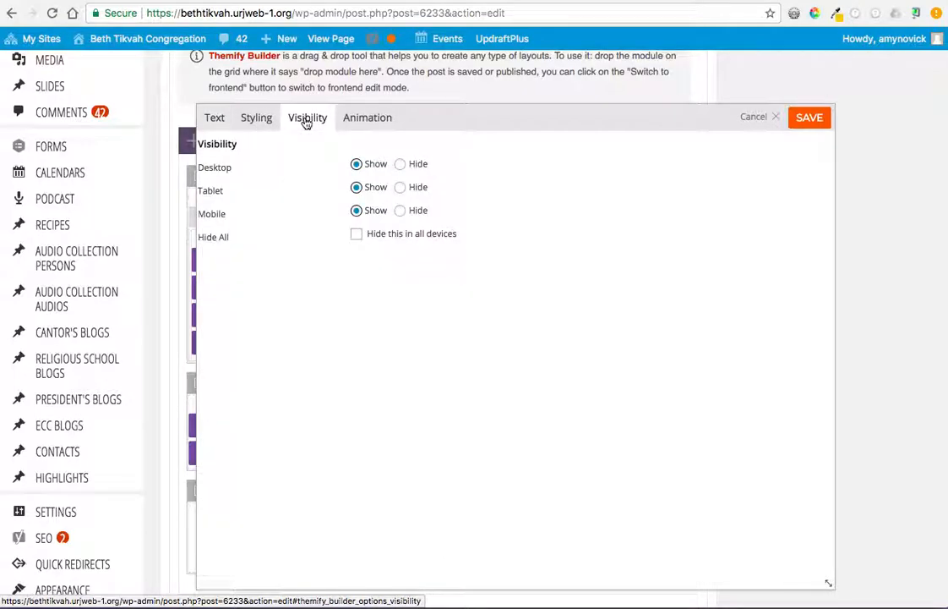
pyautogui.click(368, 118)
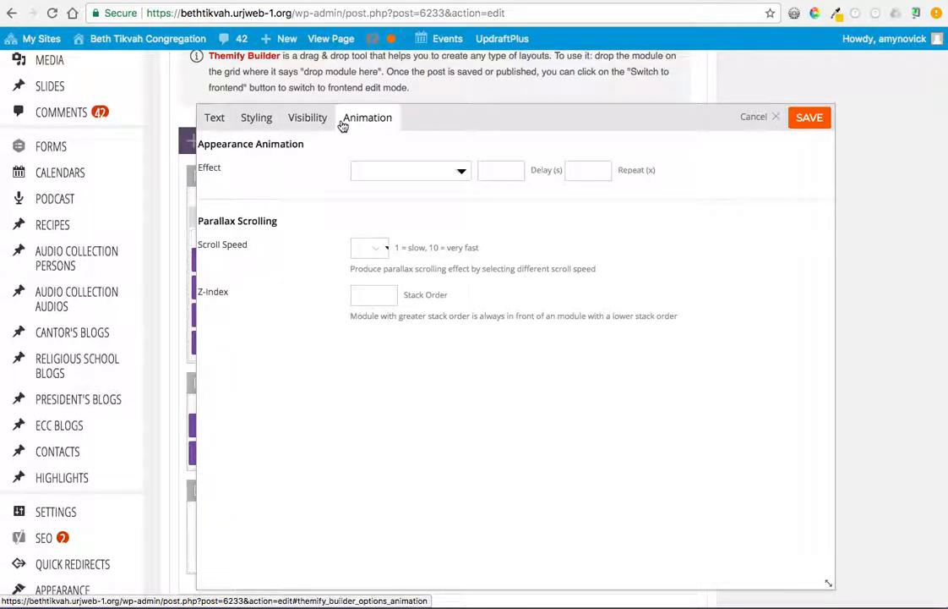
# - Review the module's Text, Styling and Animation groups again, ending on the text content
pyautogui.click(213, 119)
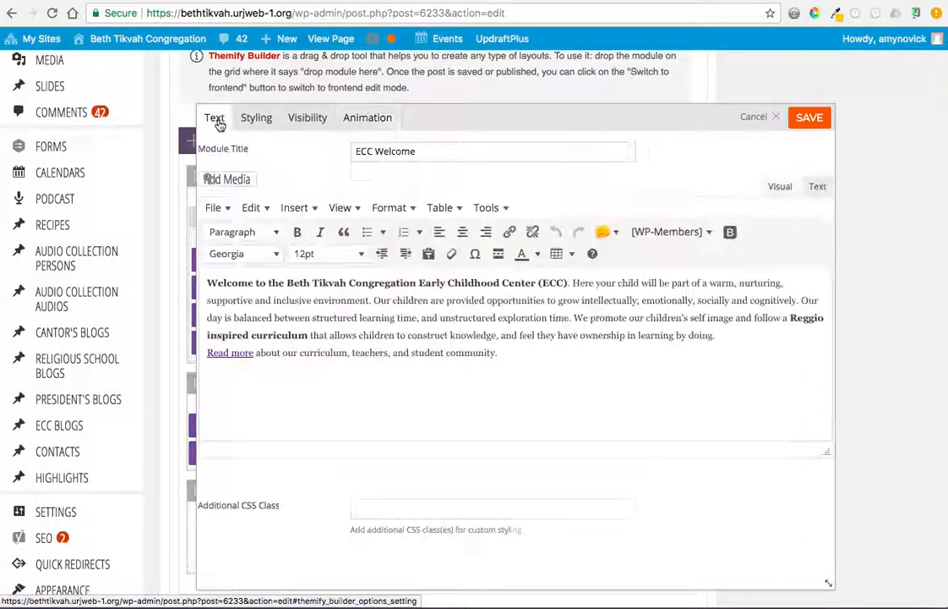
pyautogui.scroll(-3)
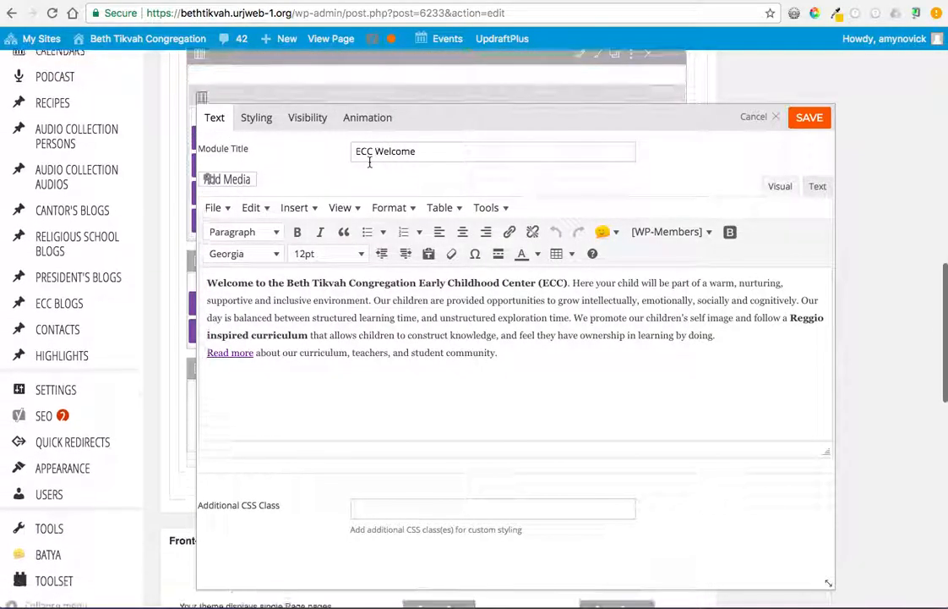
pyautogui.click(257, 118)
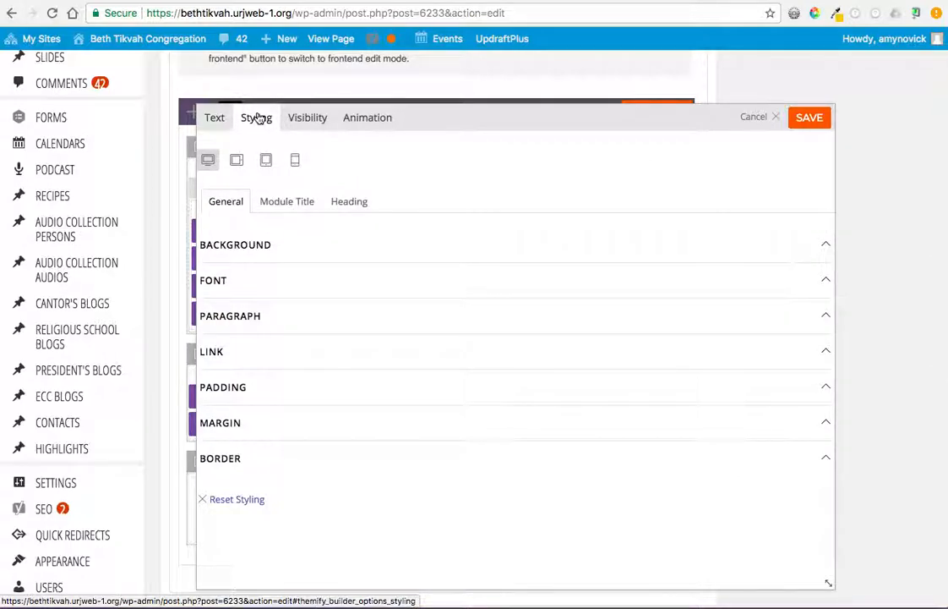
pyautogui.click(366, 117)
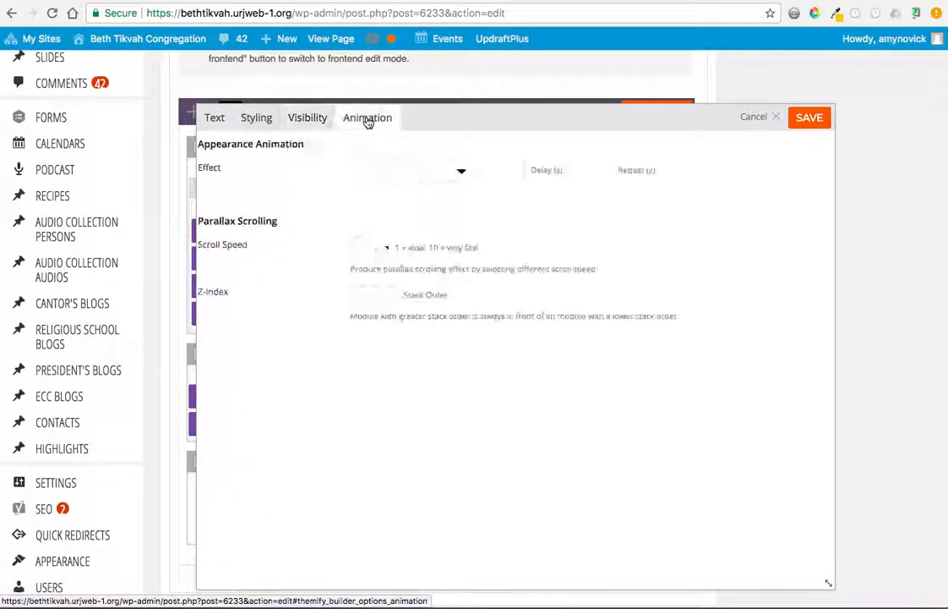
pyautogui.click(213, 119)
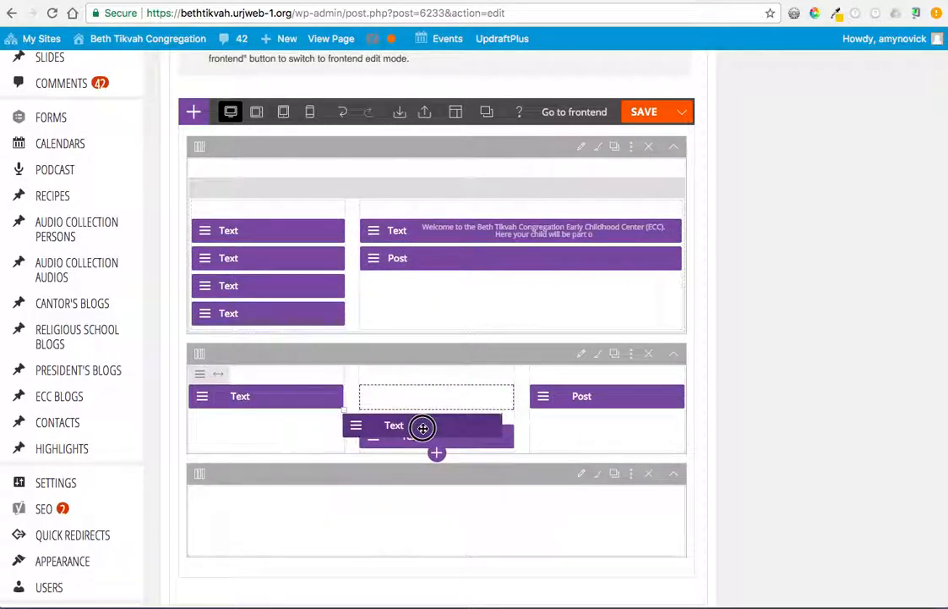
# - Drag a Text module into the second row's middle column, then review and cancel the CEELI module settings
pyautogui.moveTo(423, 426); pyautogui.dragTo(253, 389)
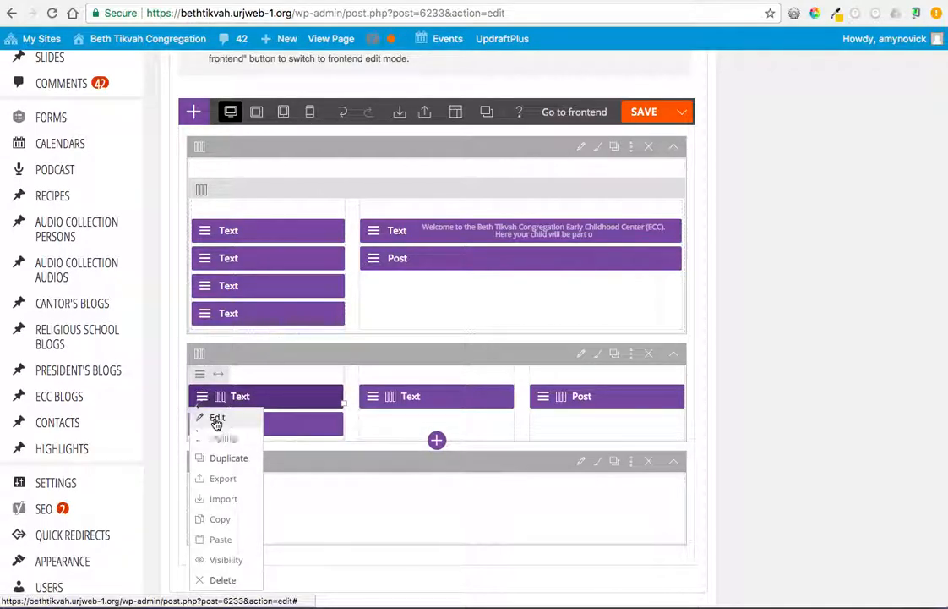
pyautogui.click(216, 419)
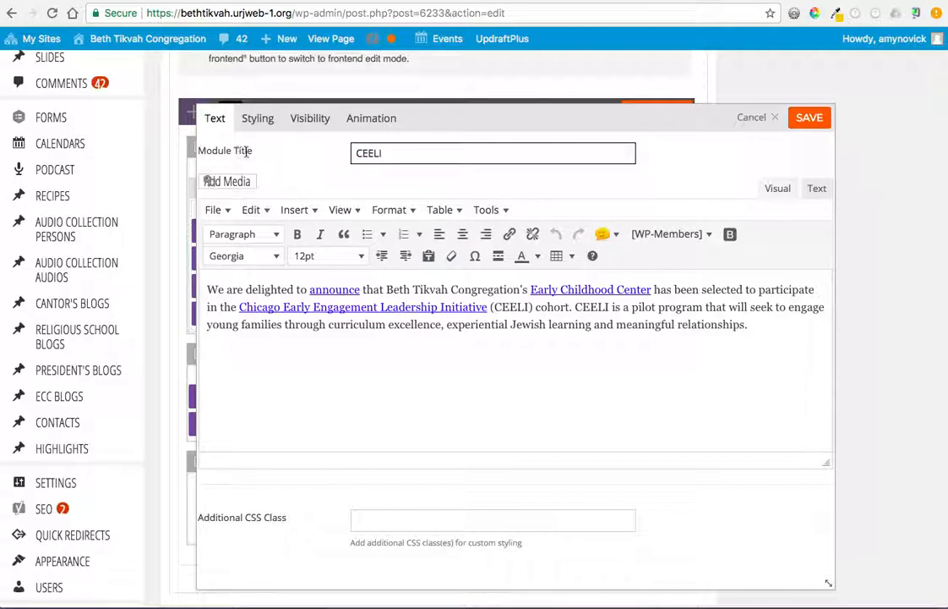
pyautogui.click(494, 152)
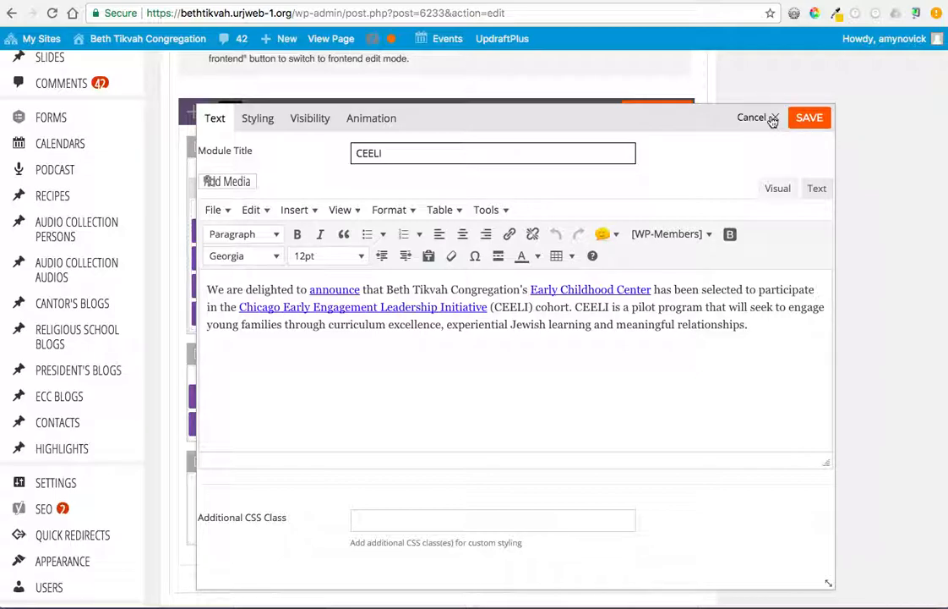
pyautogui.click(752, 117)
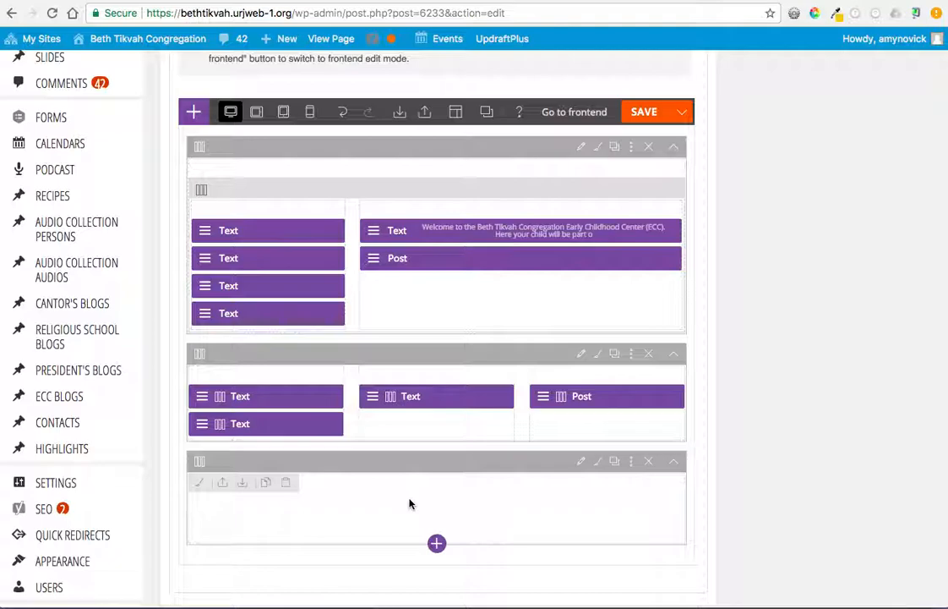
pyautogui.click(199, 459)
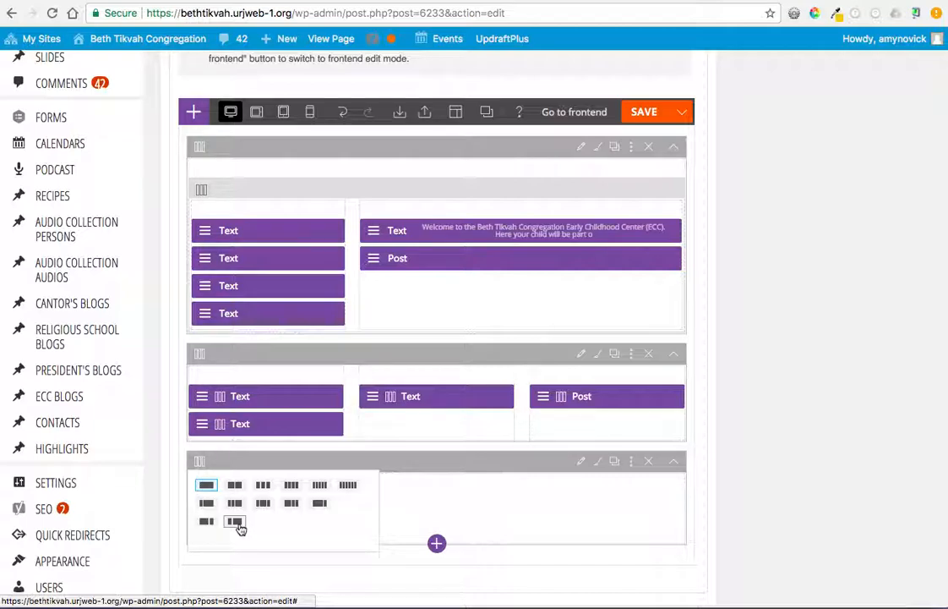
pyautogui.click(633, 460)
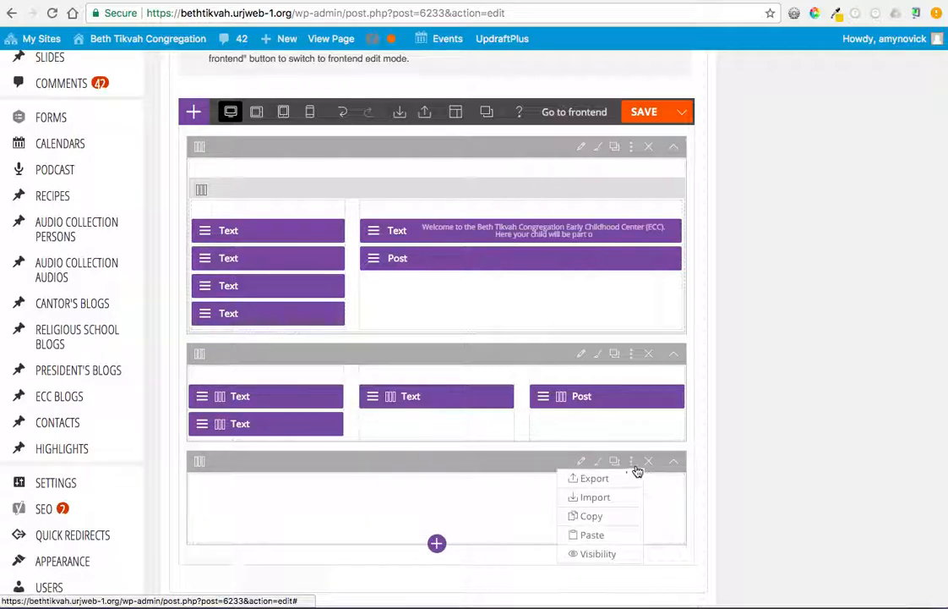
pyautogui.click(649, 460)
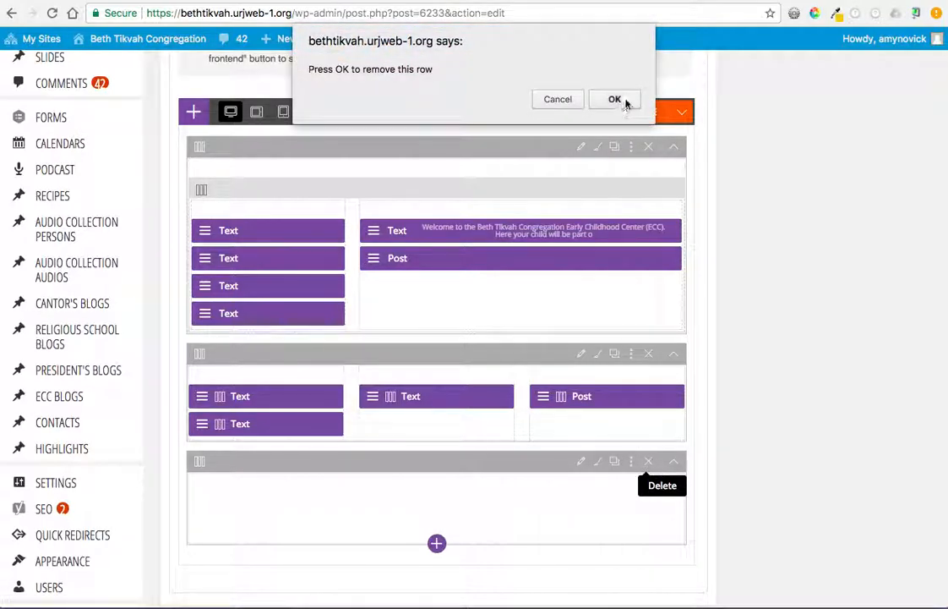
pyautogui.click(616, 98)
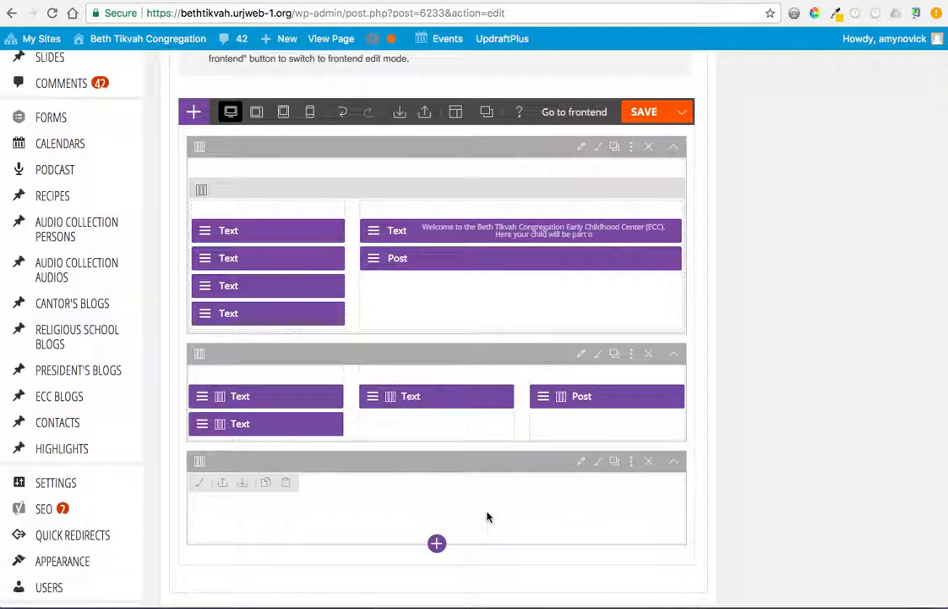
pyautogui.scroll(3)
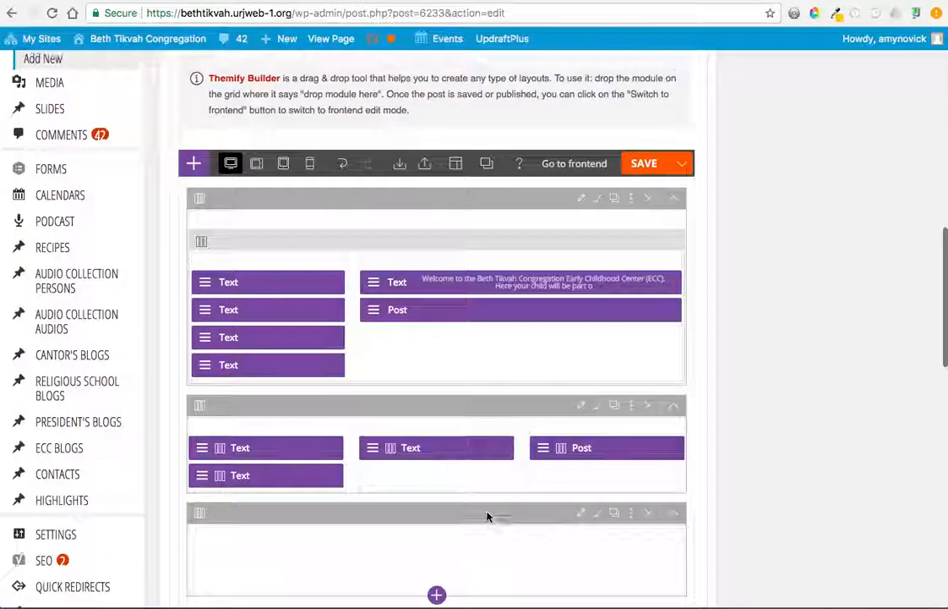
pyautogui.scroll(3)
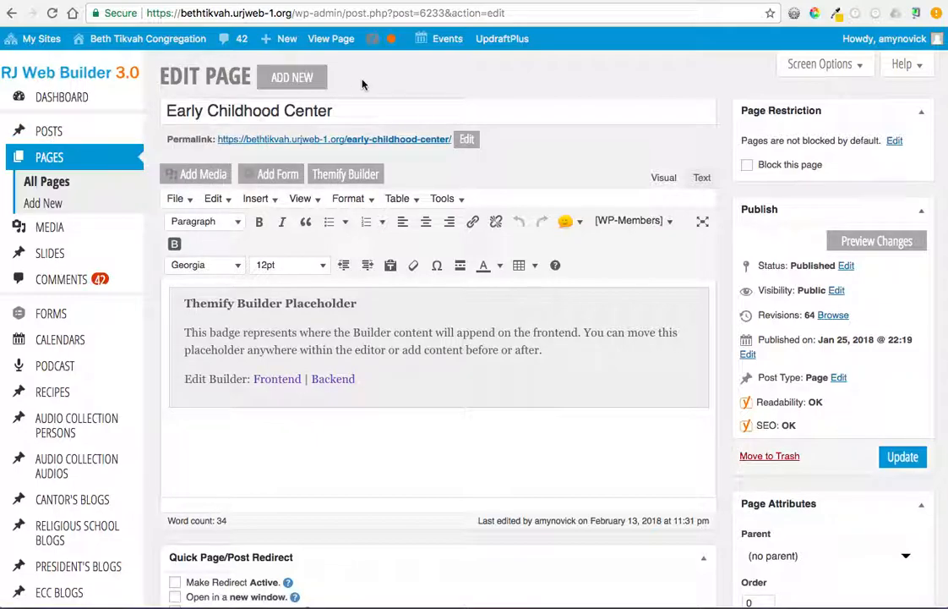
pyautogui.moveTo(315, 100)
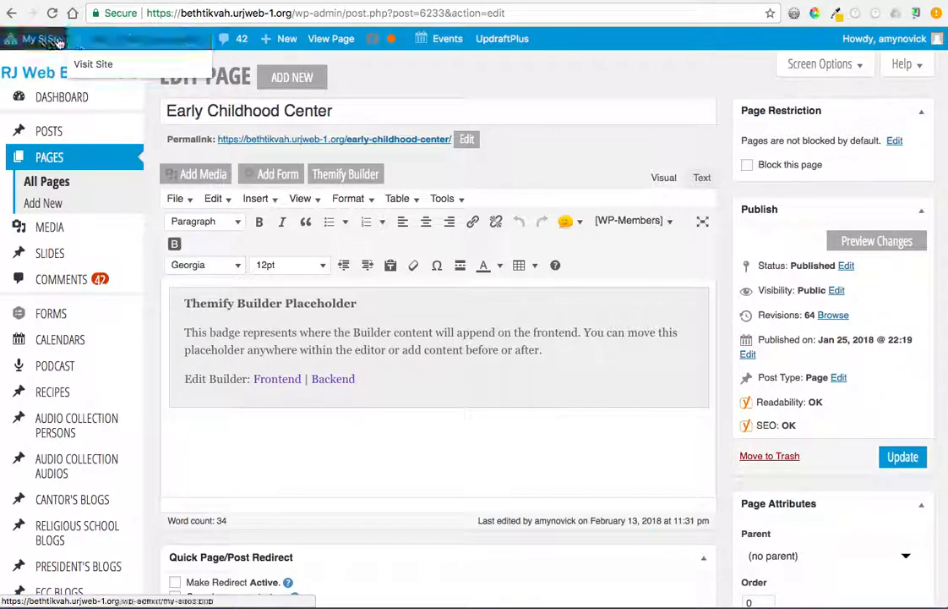
# - Visit the public Beth Tikvah home page and open the site-name admin dropdown
pyautogui.click(84, 64)
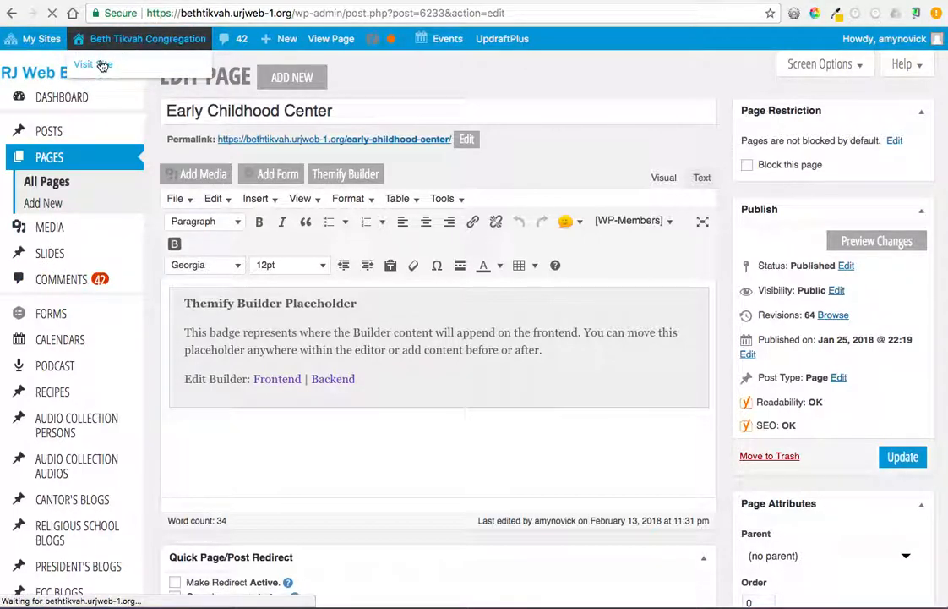
pyautogui.click(84, 64)
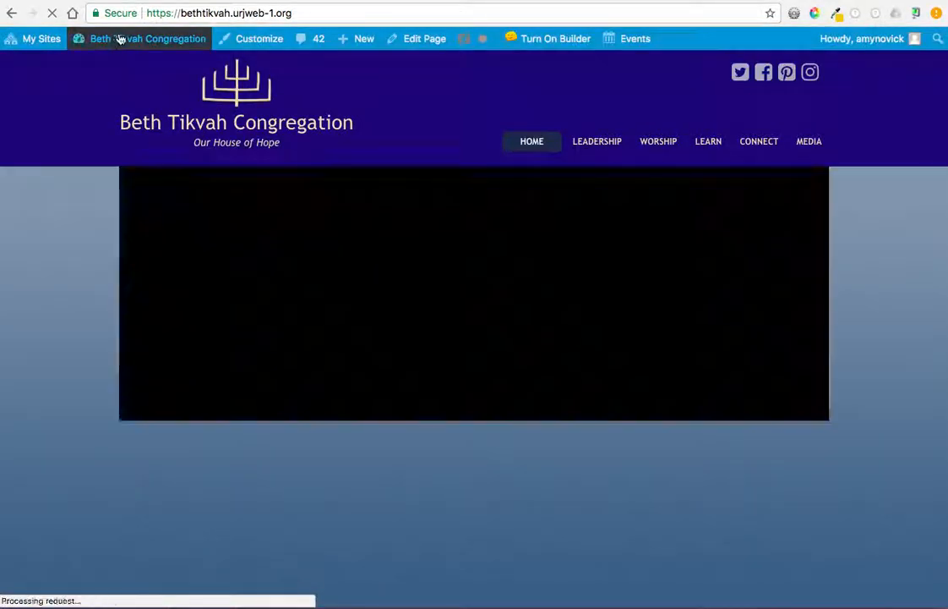
pyautogui.click(147, 37)
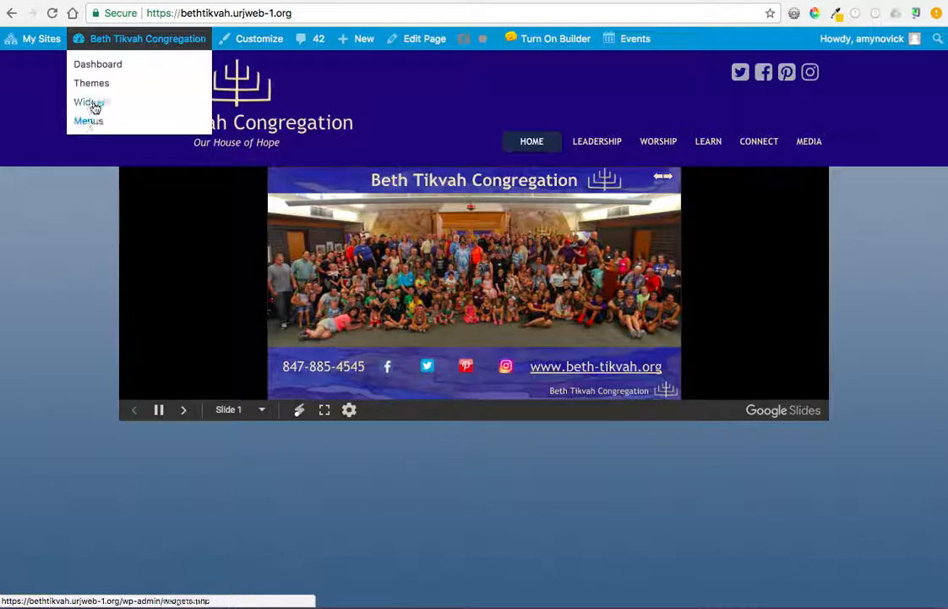
# - Open the Menus screen for the main navigation menu
pyautogui.click(87, 122)
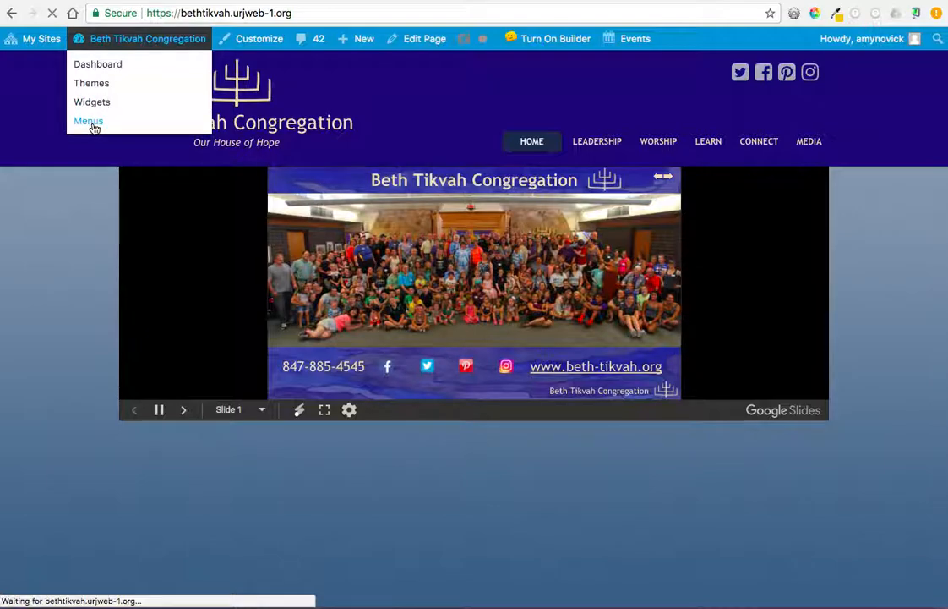
pyautogui.click(88, 121)
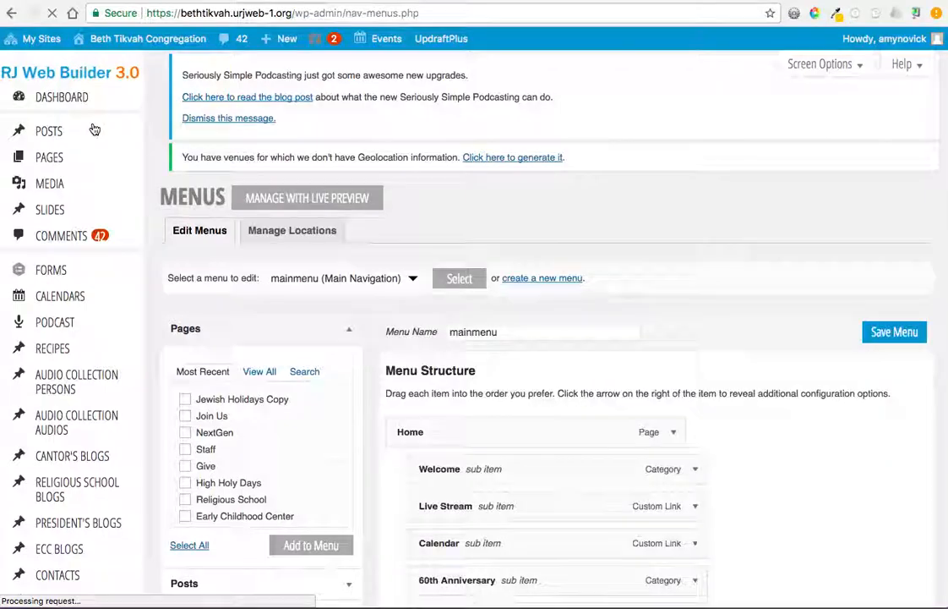
pyautogui.scroll(-3)
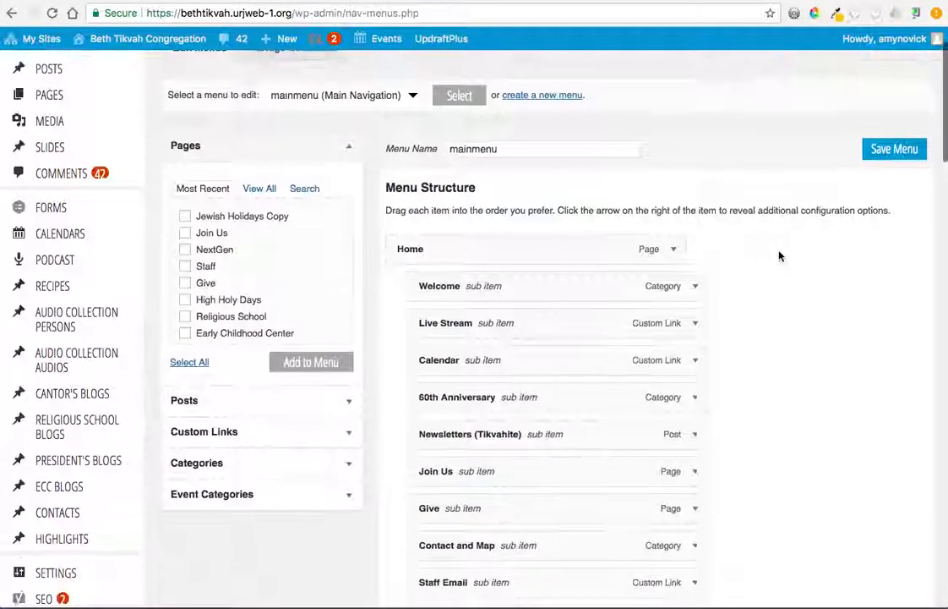
pyautogui.scroll(3)
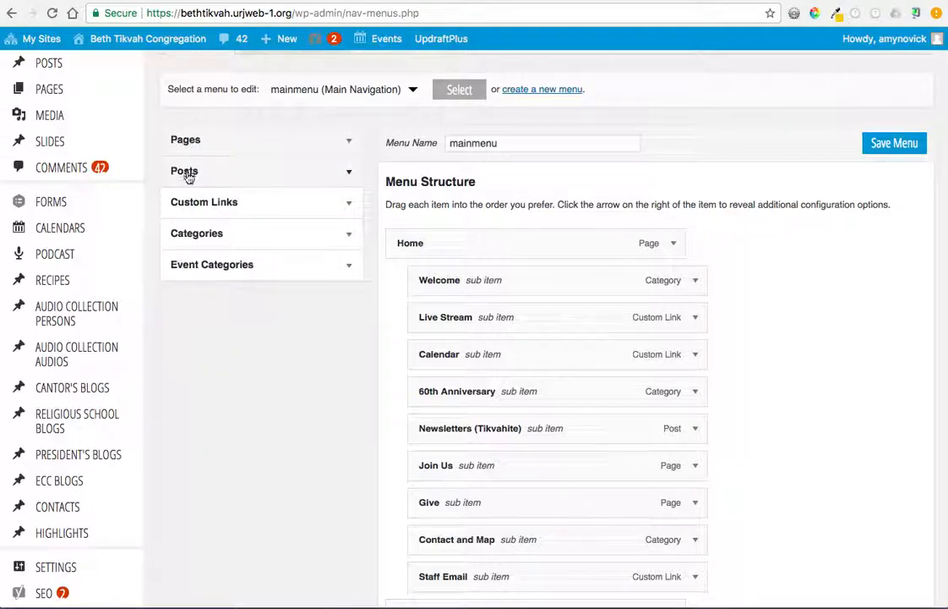
# - Expand the Custom Links, Categories and Posts add-item panels
pyautogui.click(203, 201)
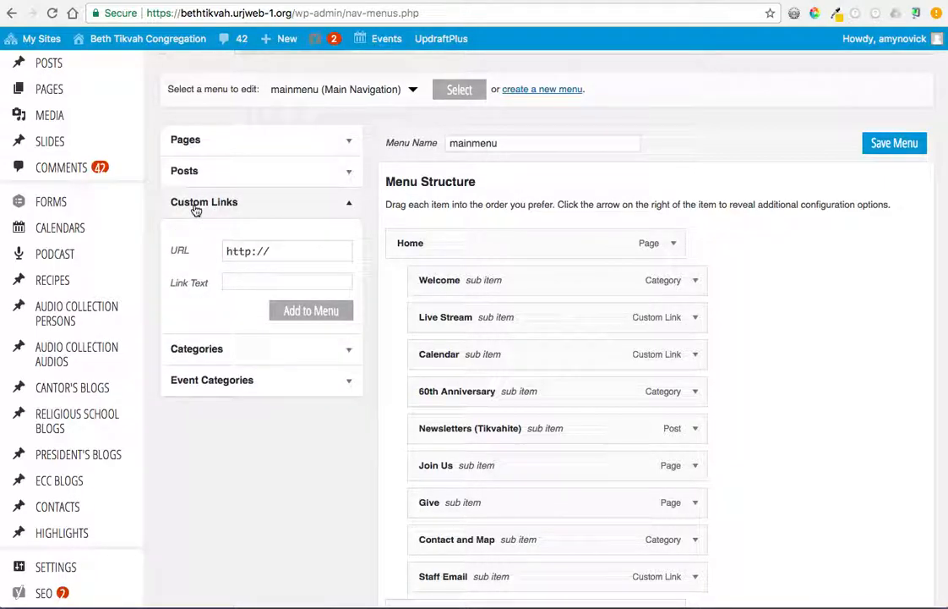
pyautogui.click(197, 233)
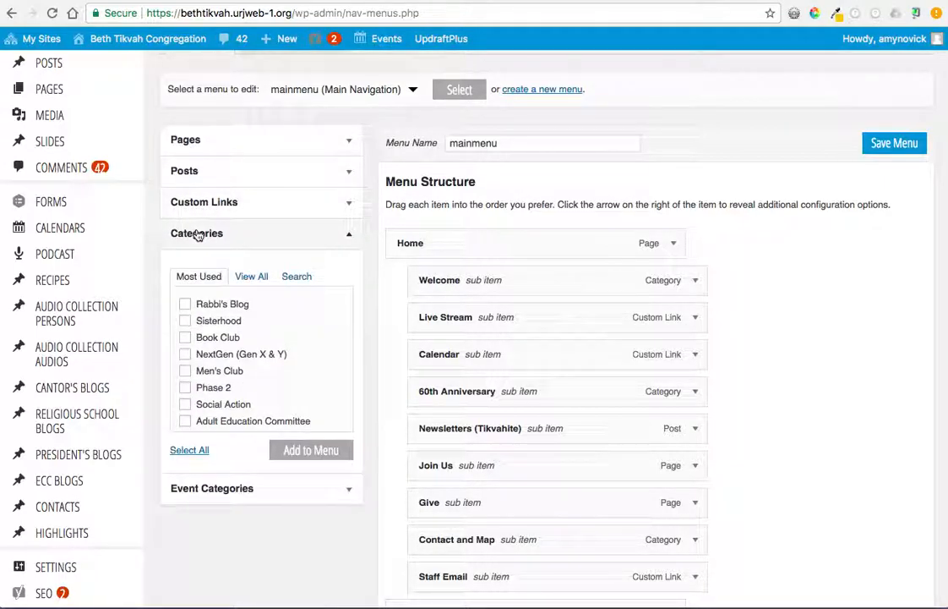
pyautogui.click(186, 138)
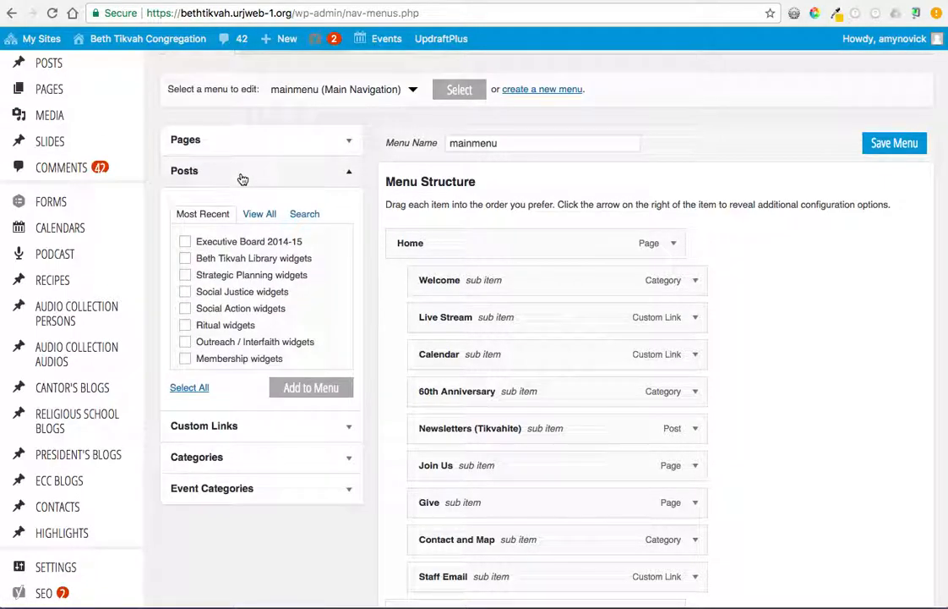
pyautogui.moveTo(236, 349)
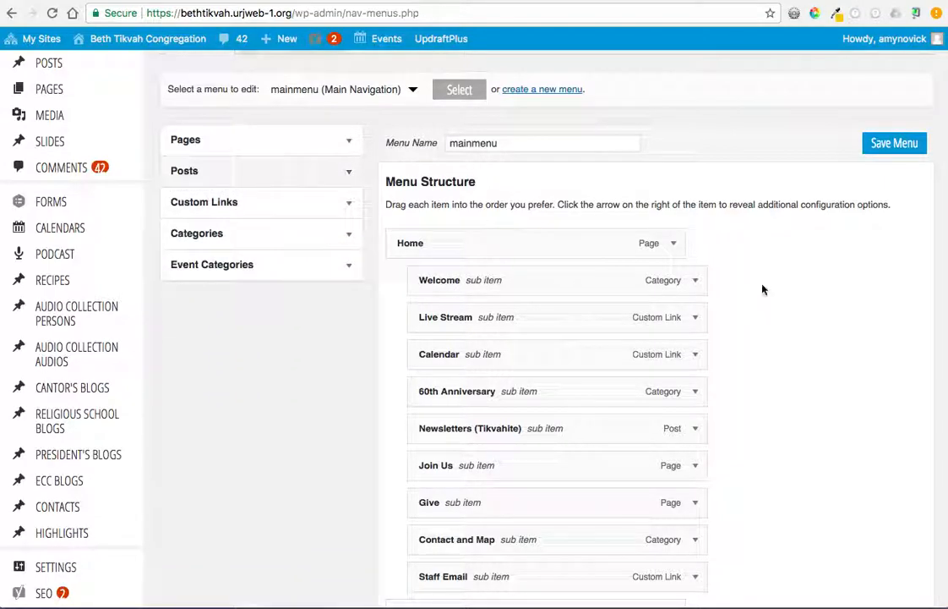
pyautogui.scroll(-3)
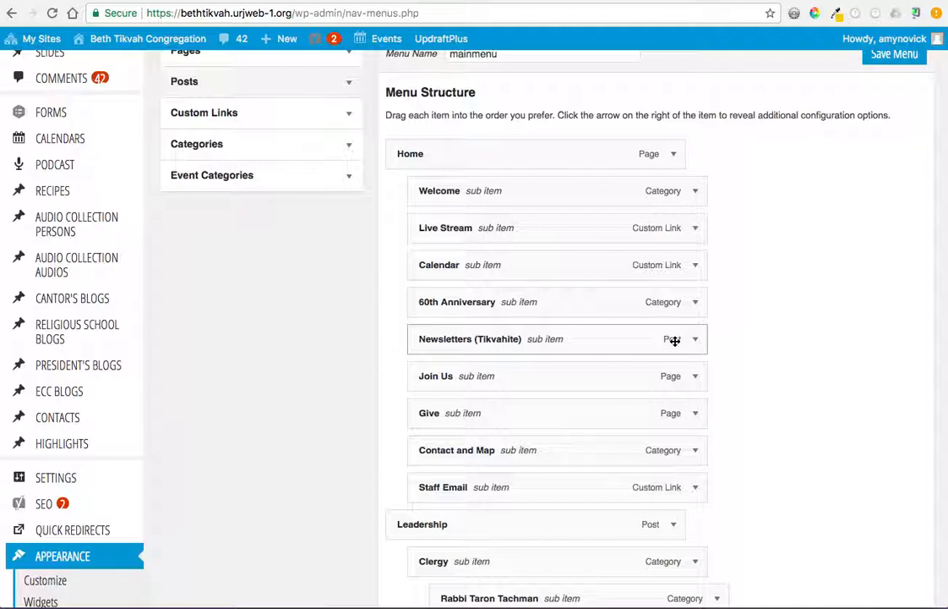
pyautogui.scroll(3)
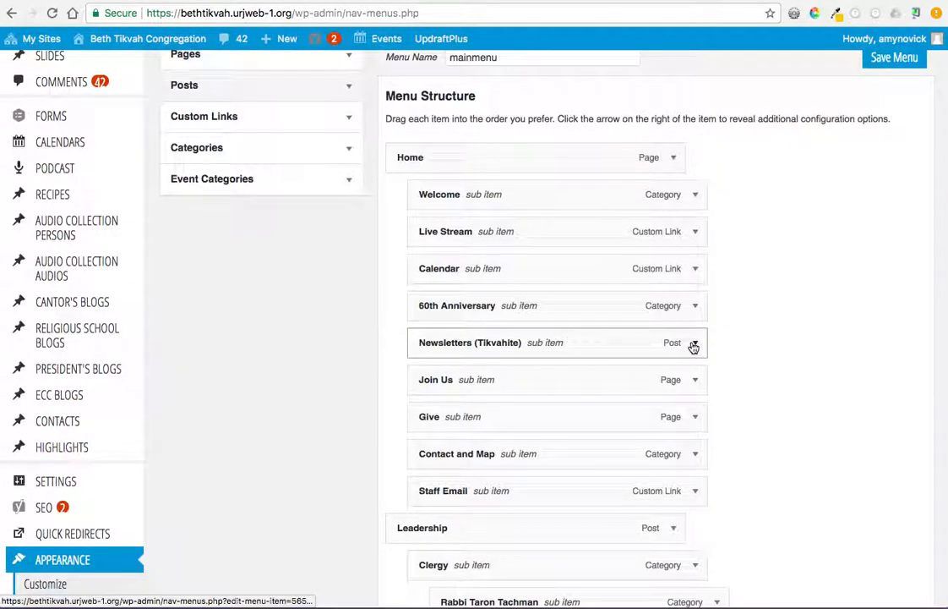
pyautogui.moveTo(692, 415)
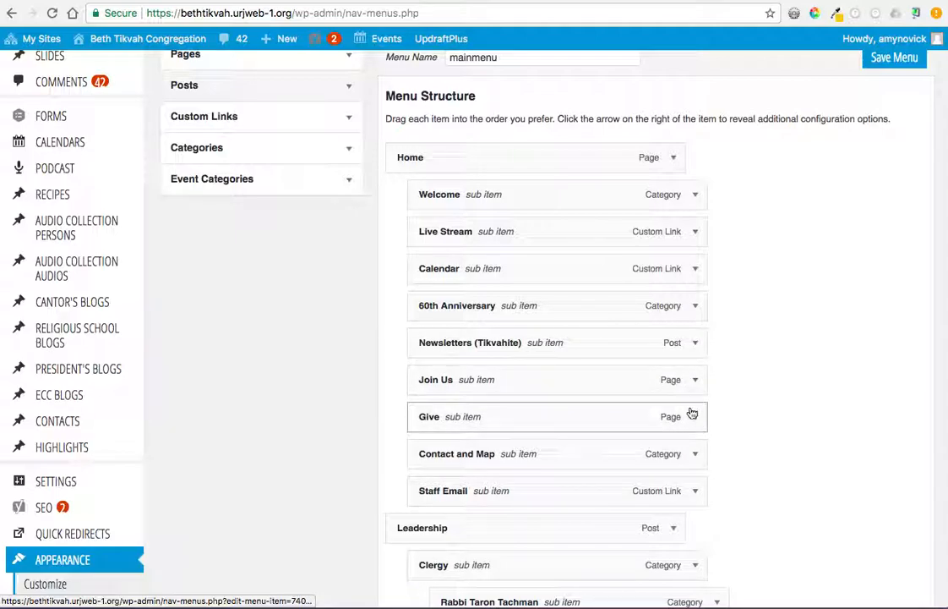
pyautogui.scroll(-3)
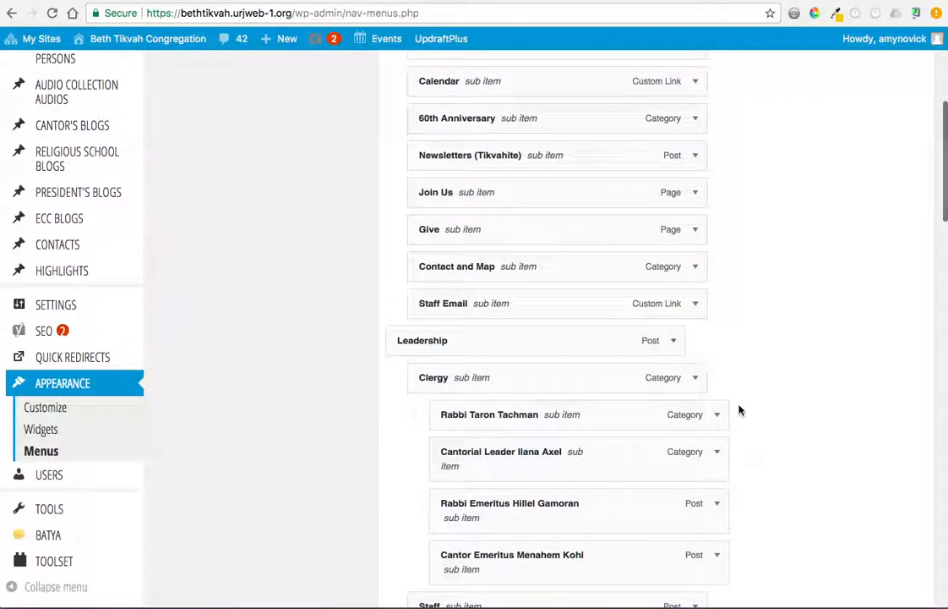
pyautogui.scroll(-3)
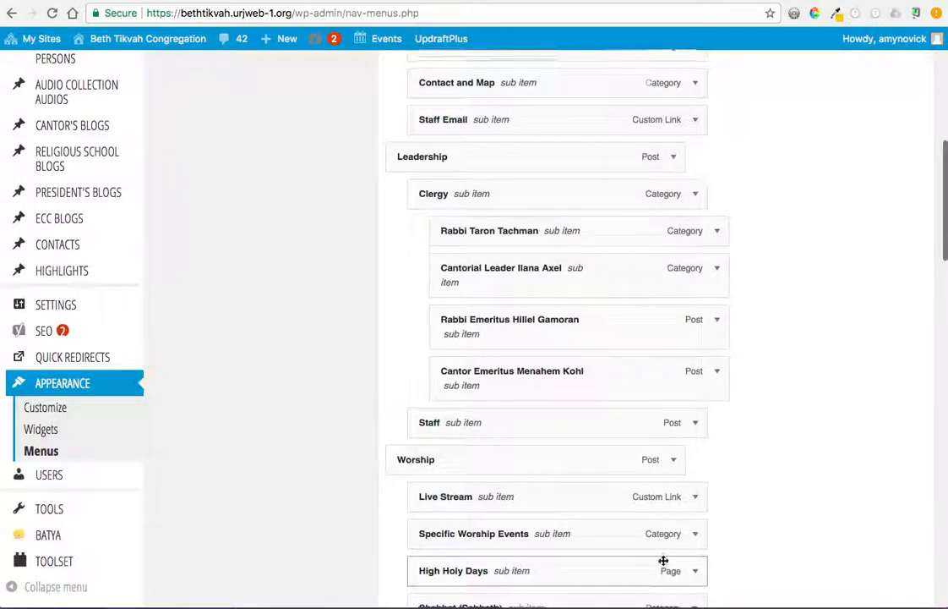
pyautogui.scroll(-3)
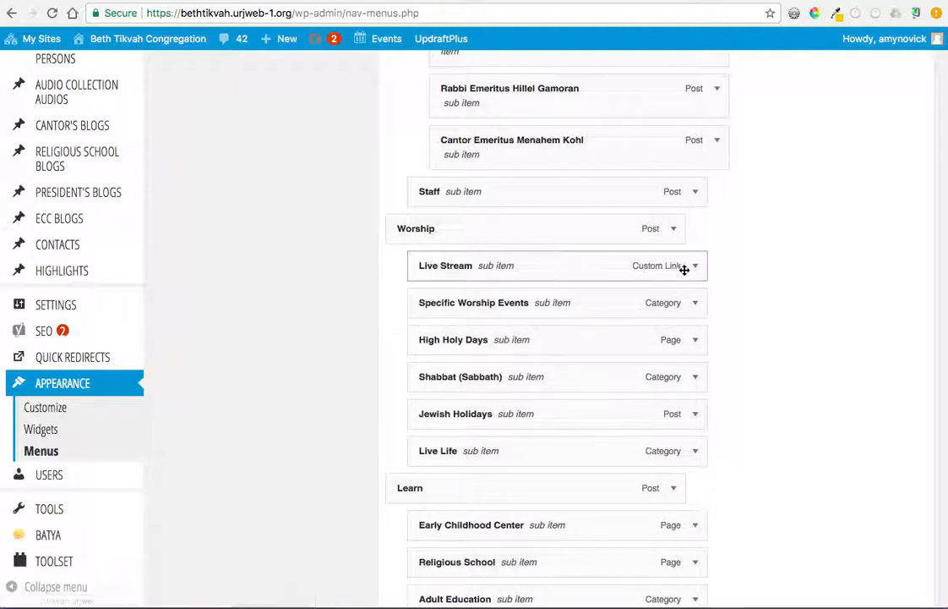
pyautogui.scroll(-3)
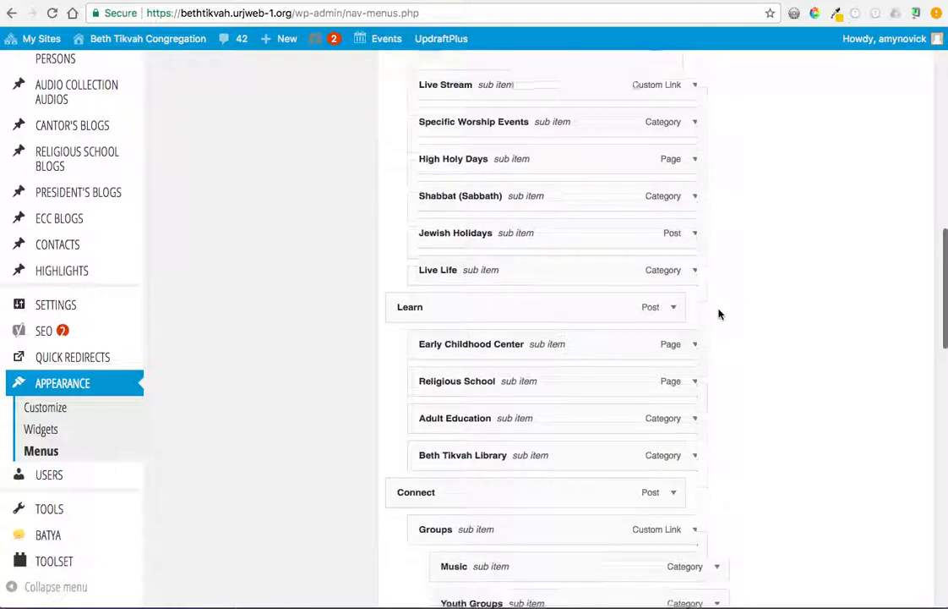
pyautogui.scroll(-3)
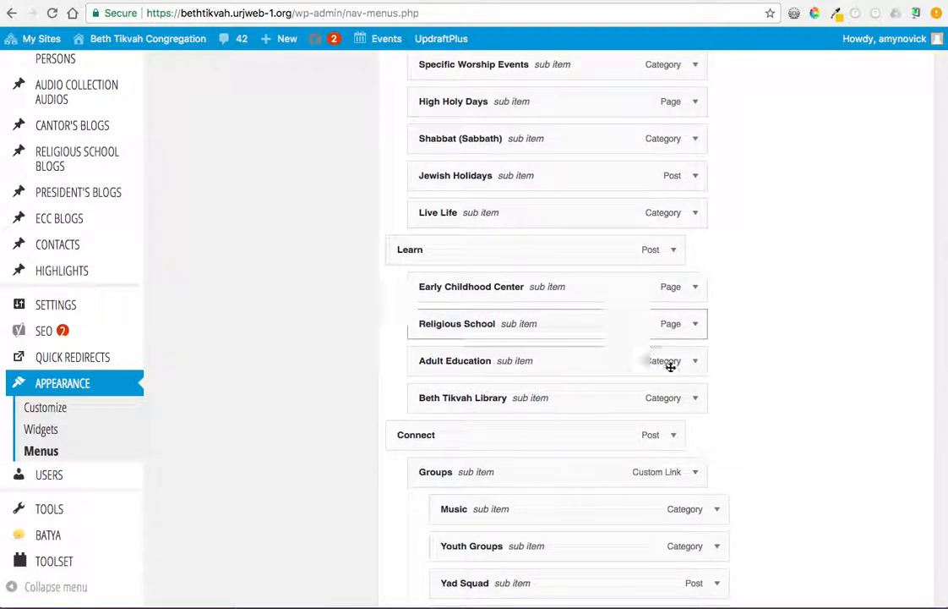
pyautogui.scroll(3)
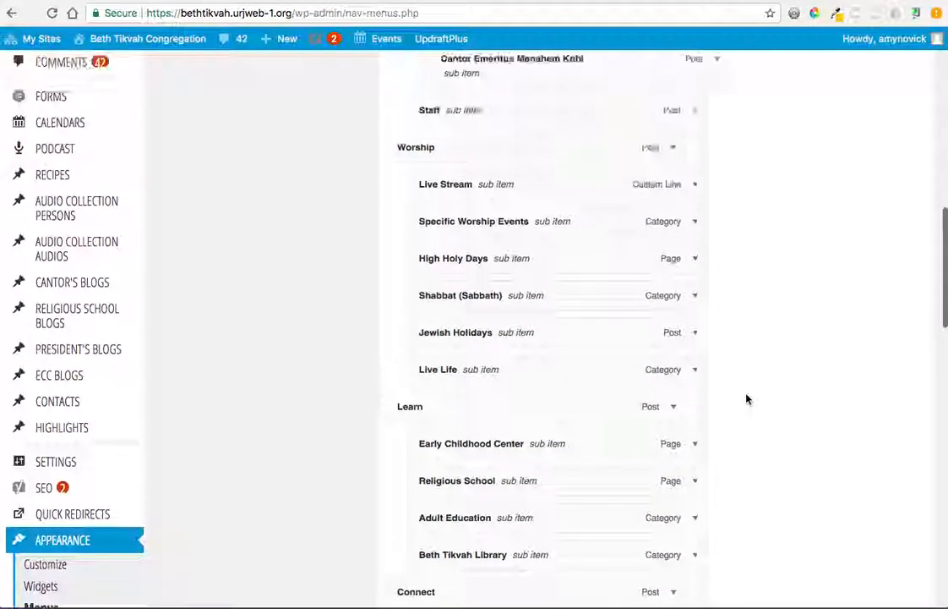
pyautogui.scroll(3)
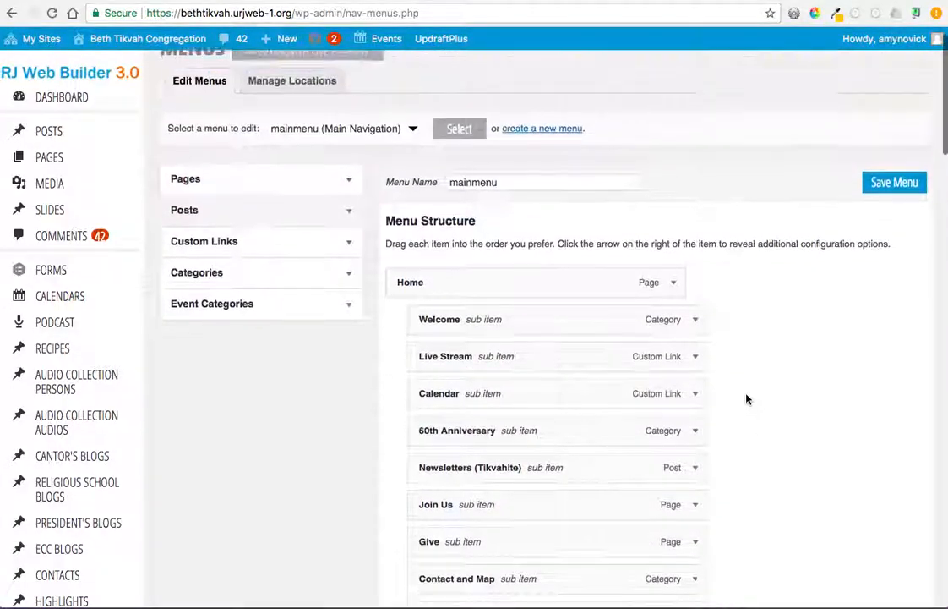
pyautogui.scroll(3)
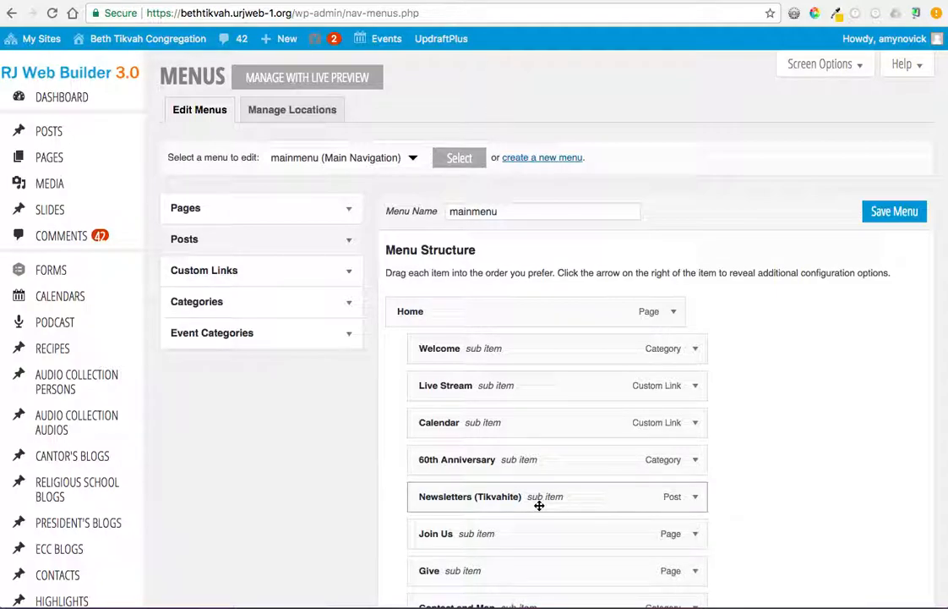
pyautogui.scroll(-3)
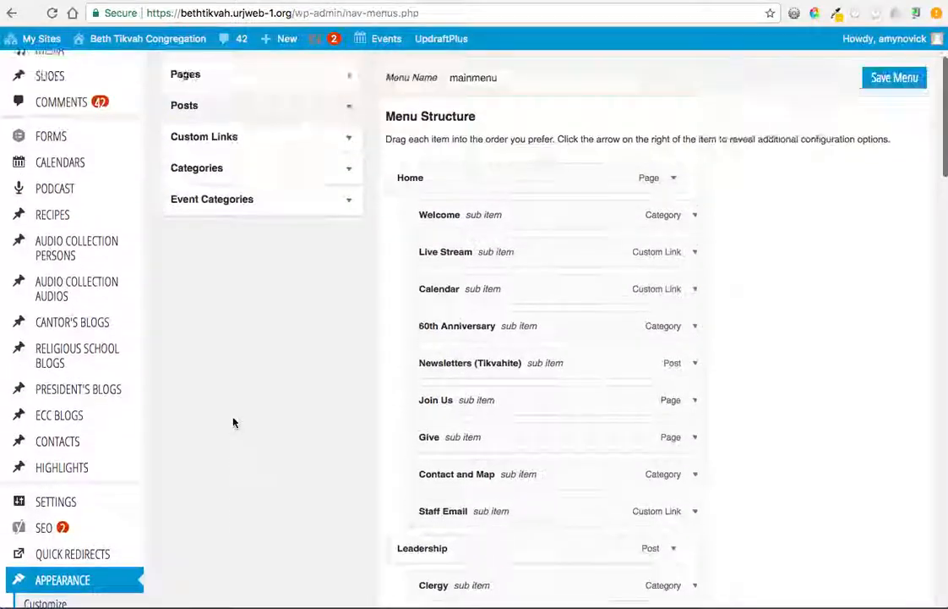
pyautogui.scroll(3)
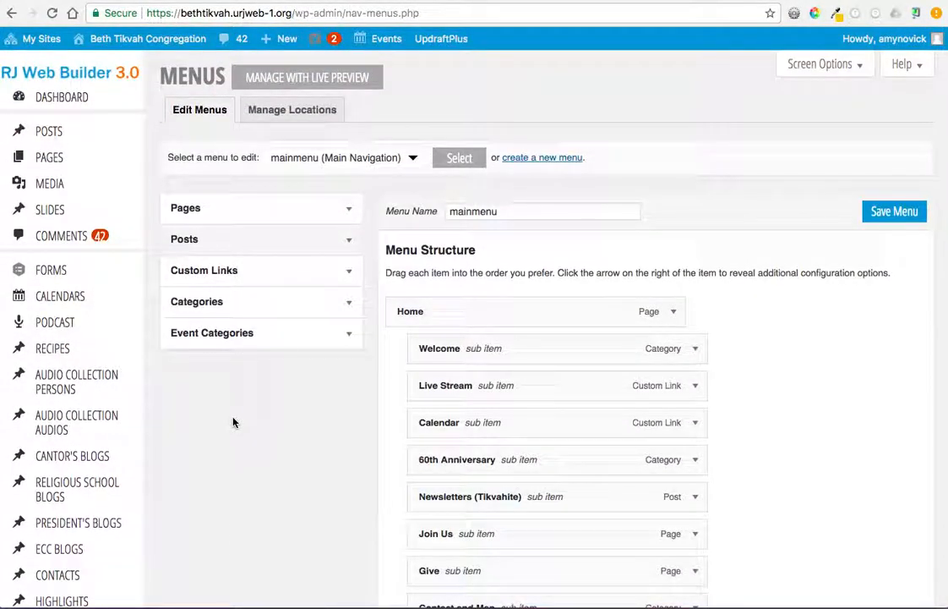
pyautogui.moveTo(144, 27)
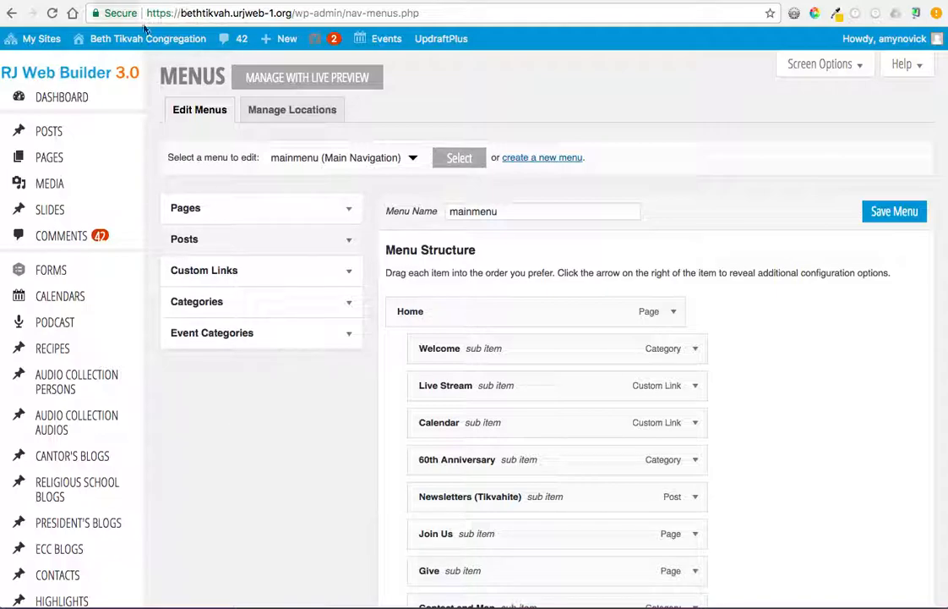
# - Visit the live site and open the Jewish Holidays page from the Worship menu
pyautogui.click(149, 37)
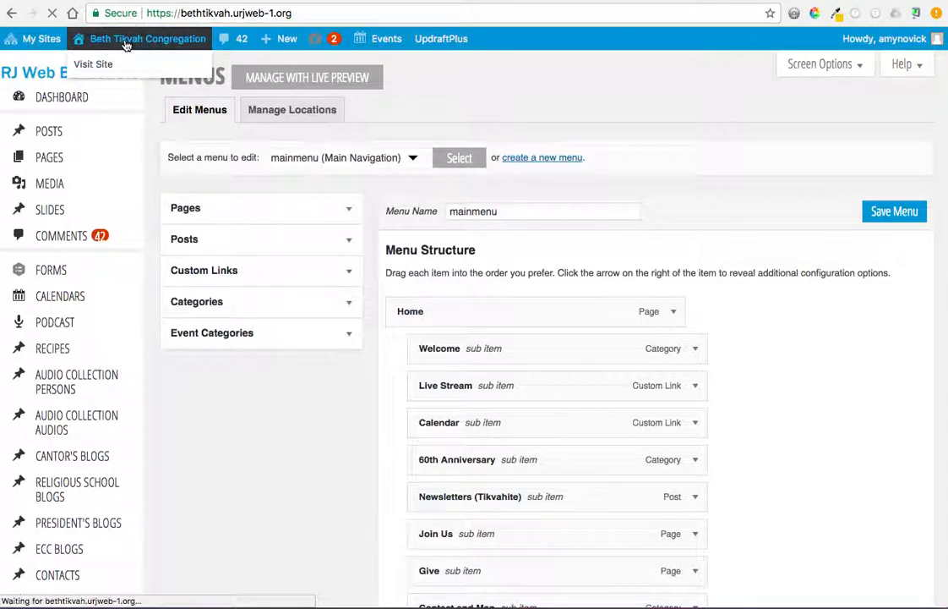
pyautogui.click(93, 65)
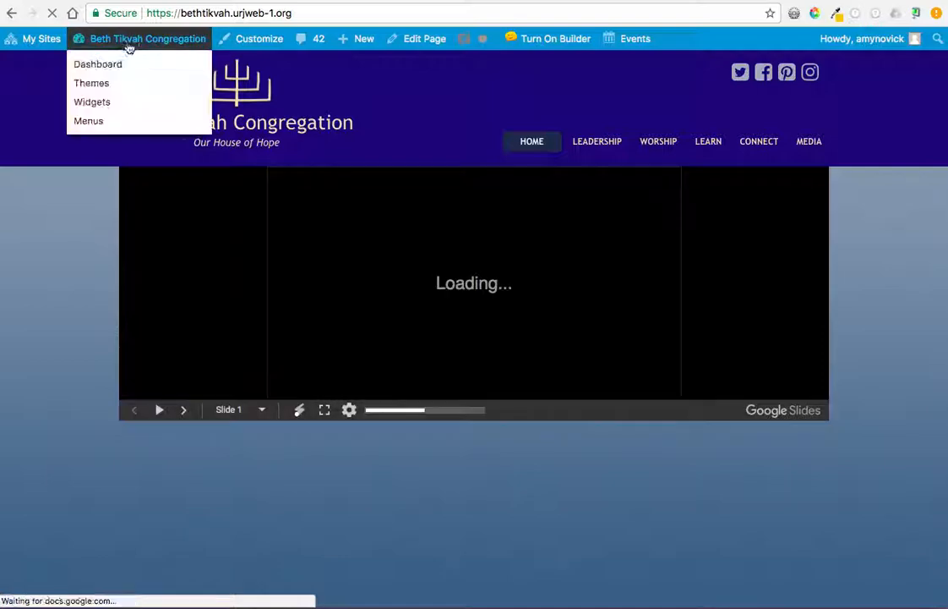
pyautogui.click(530, 142)
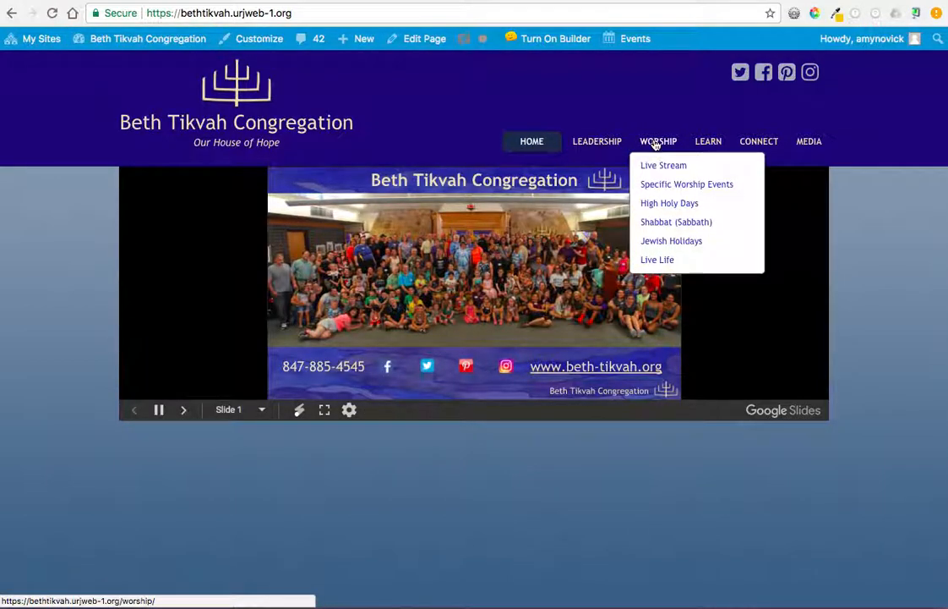
pyautogui.click(671, 240)
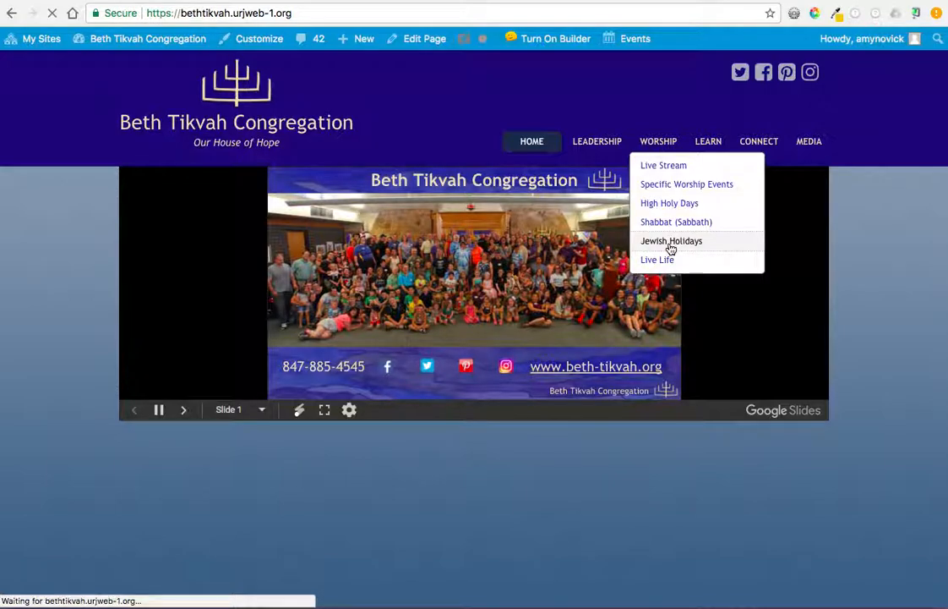
pyautogui.click(671, 240)
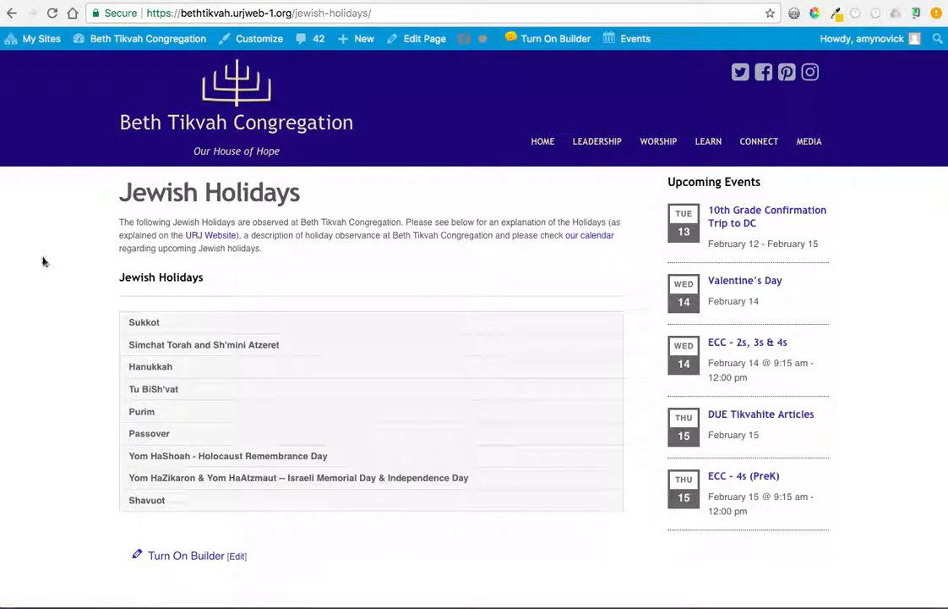
# - Expand the Sukkot accordion entry and scroll through the holiday content
pyautogui.scroll(-3)
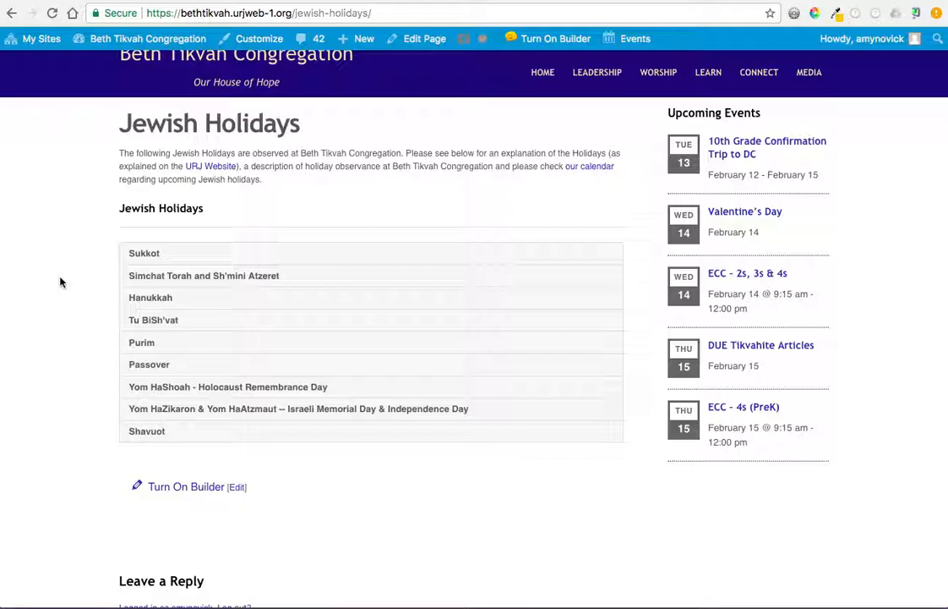
pyautogui.click(144, 254)
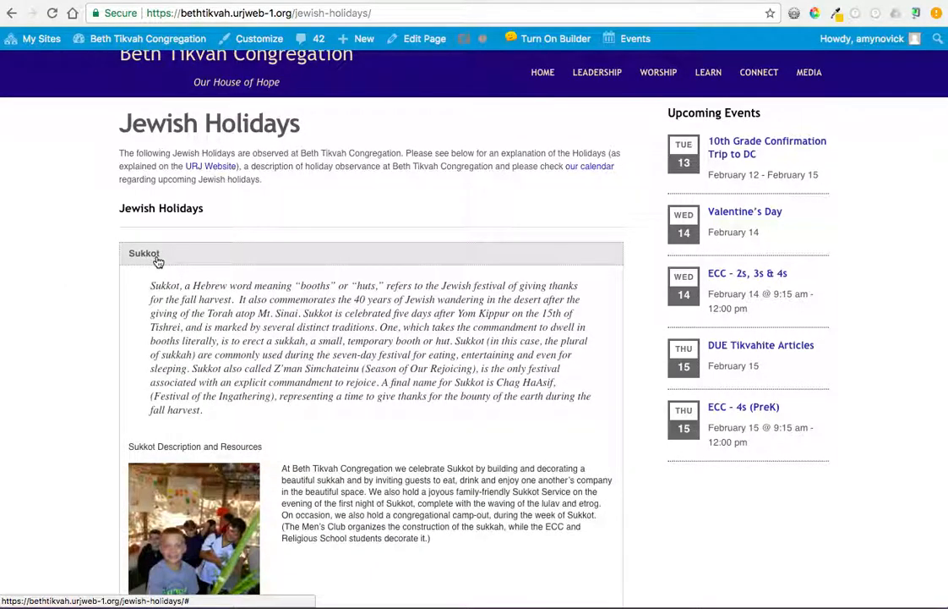
pyautogui.scroll(-3)
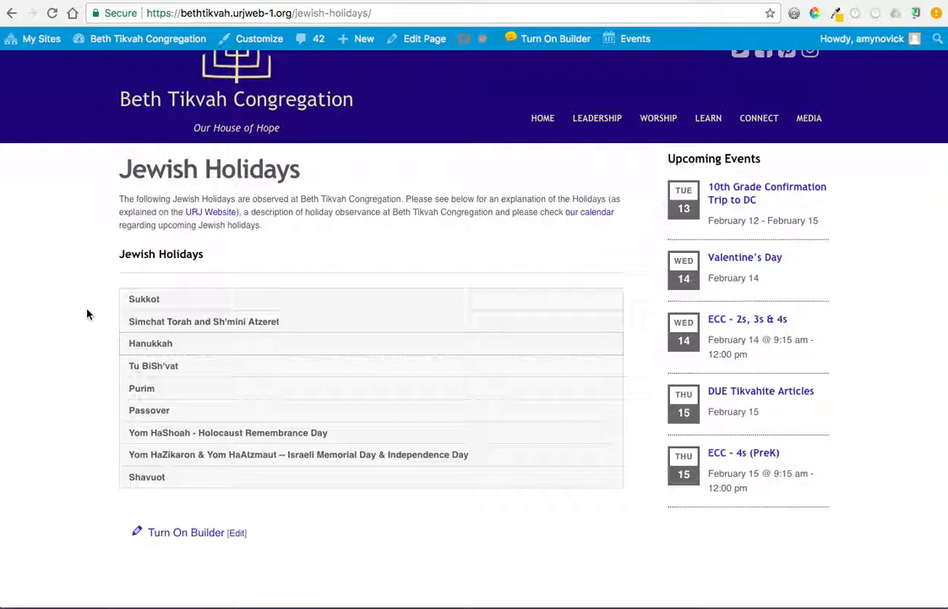
pyautogui.scroll(-3)
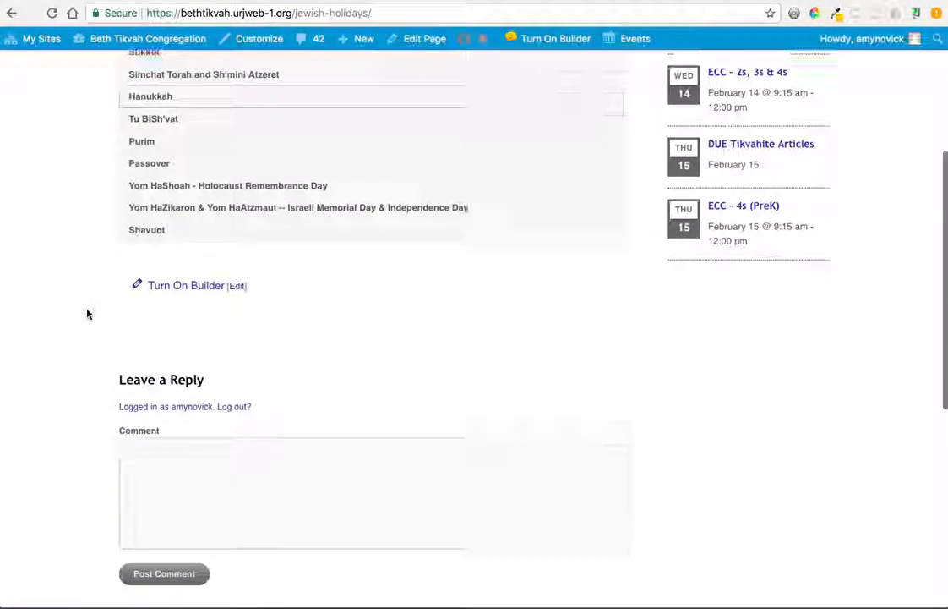
pyautogui.scroll(-3)
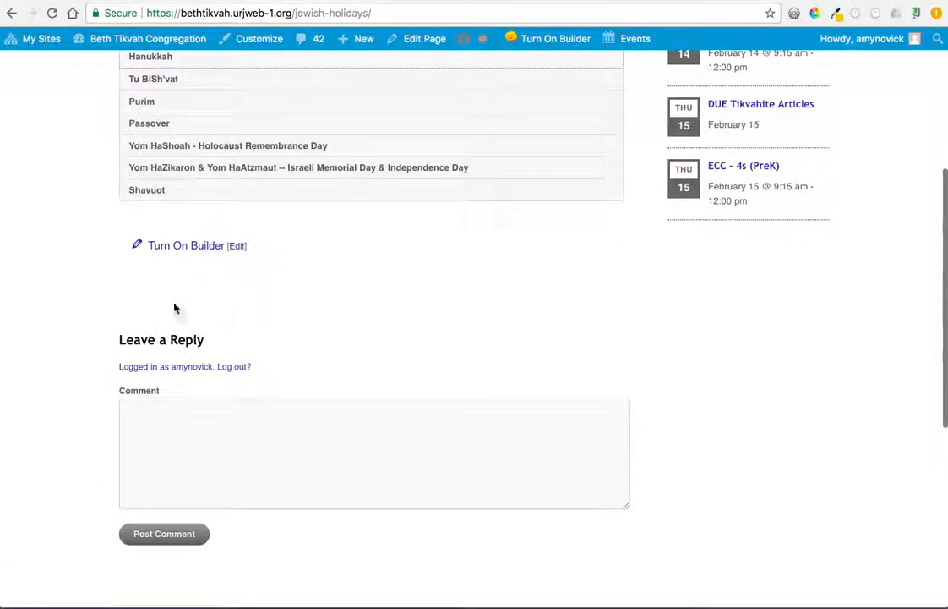
pyautogui.moveTo(335, 399)
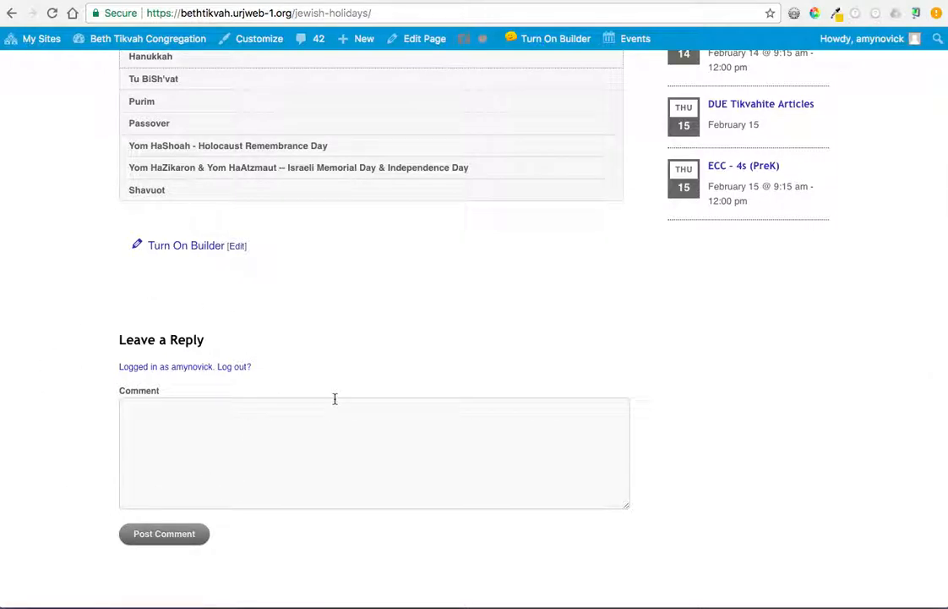
pyautogui.moveTo(347, 381)
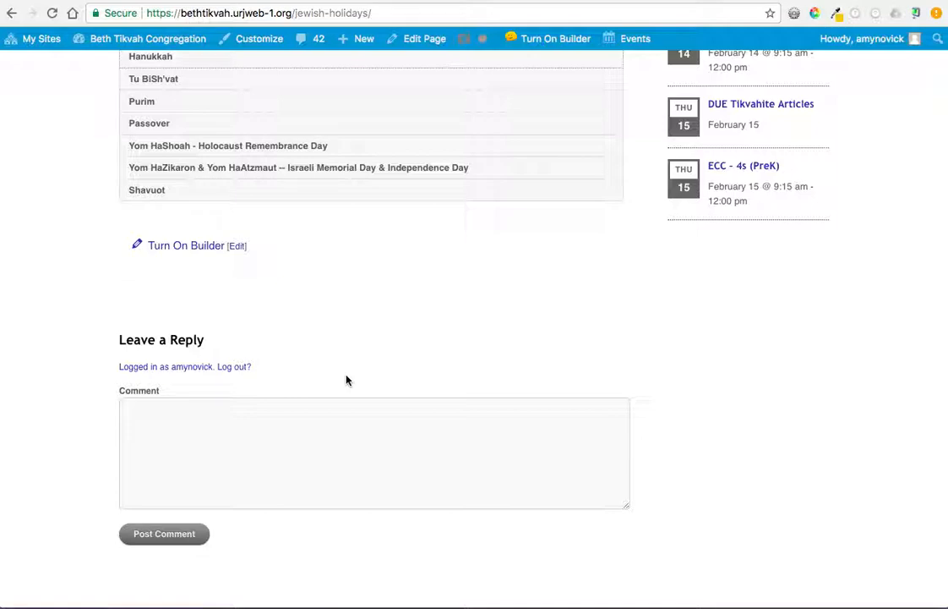
# - Open the Join Us page from the Home menu and view its membership details
pyautogui.scroll(3)
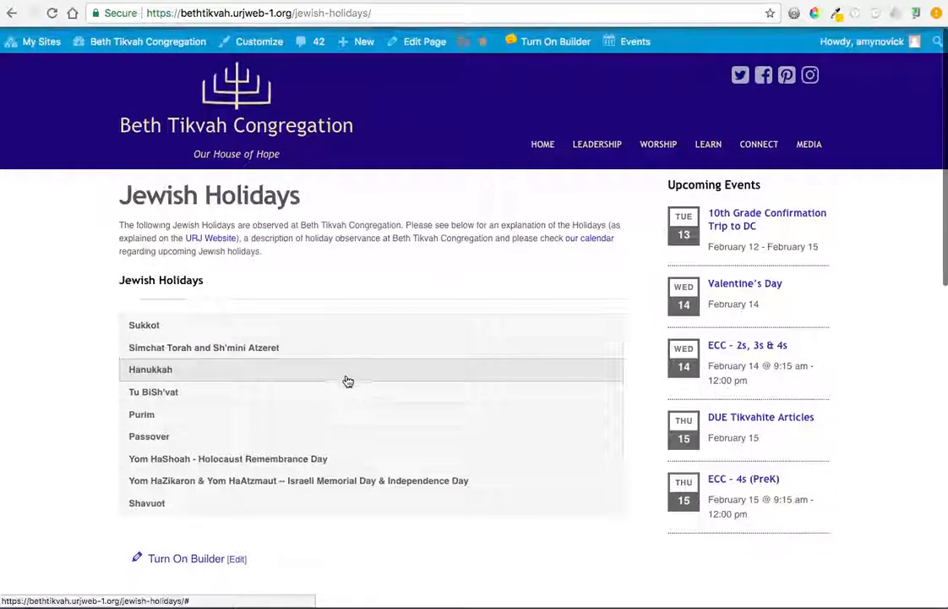
pyautogui.moveTo(543, 142)
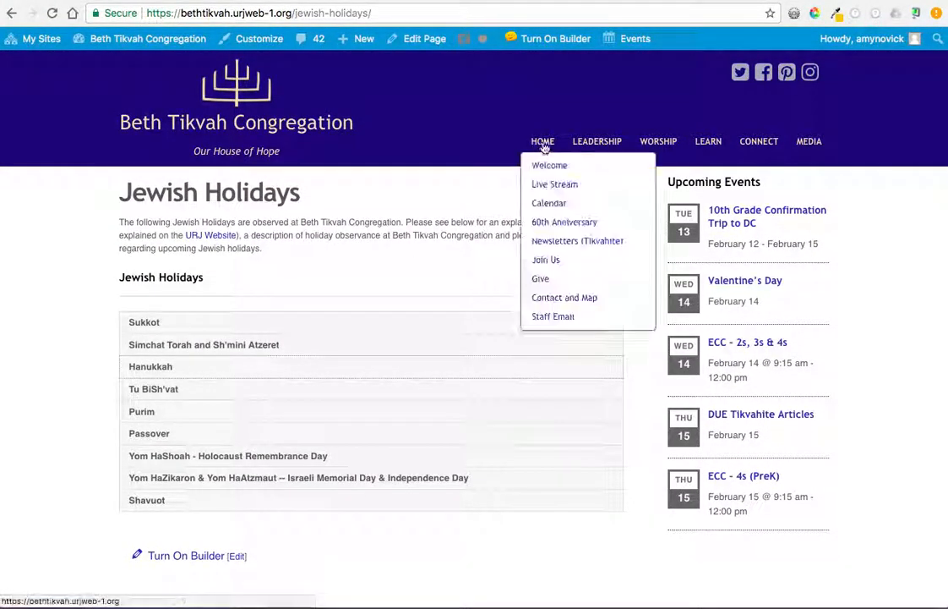
pyautogui.click(546, 260)
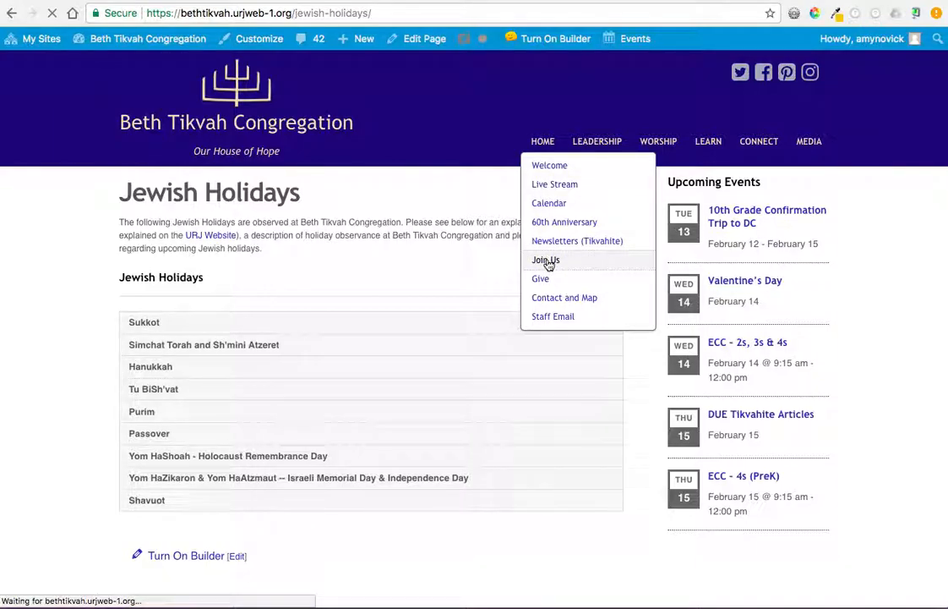
pyautogui.click(544, 260)
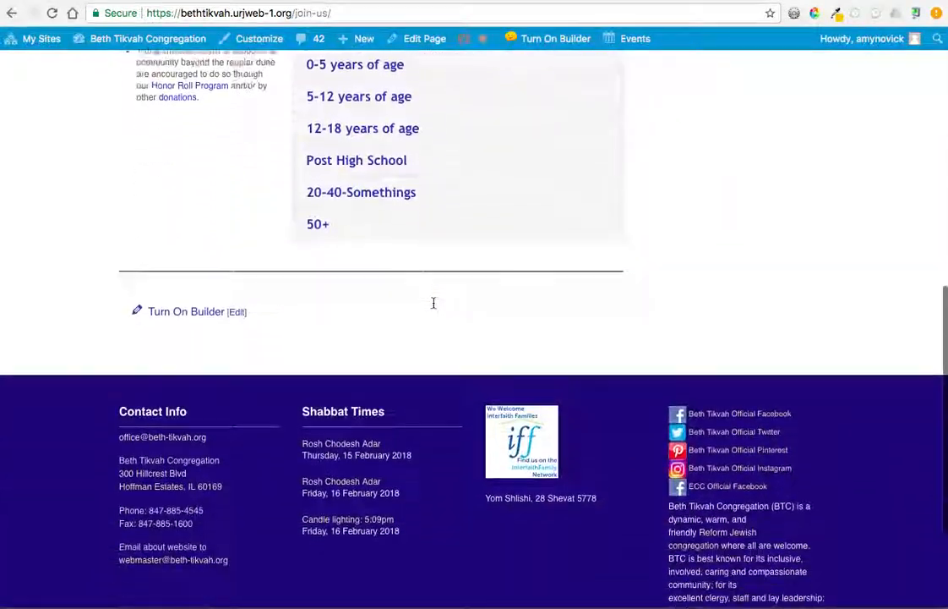
pyautogui.scroll(3)
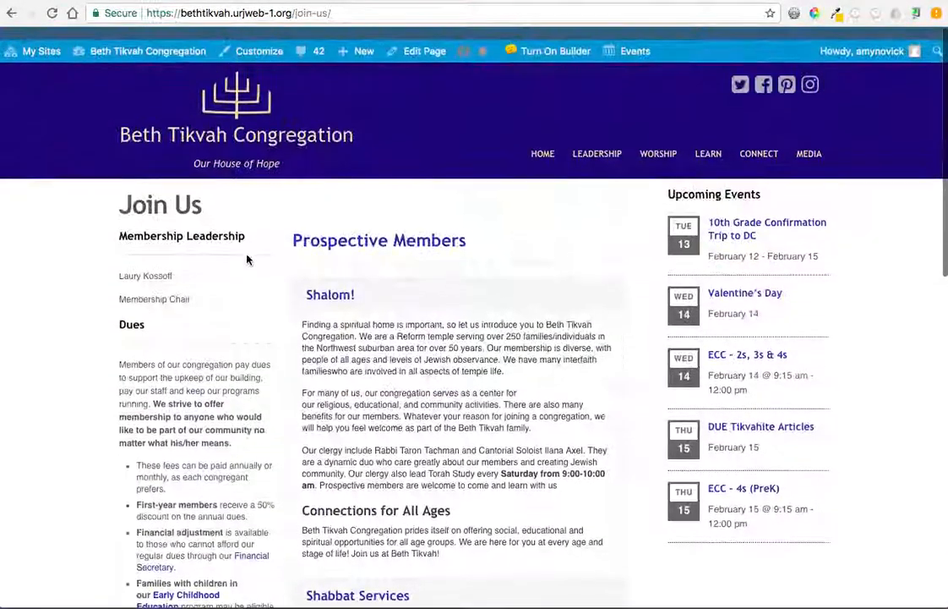